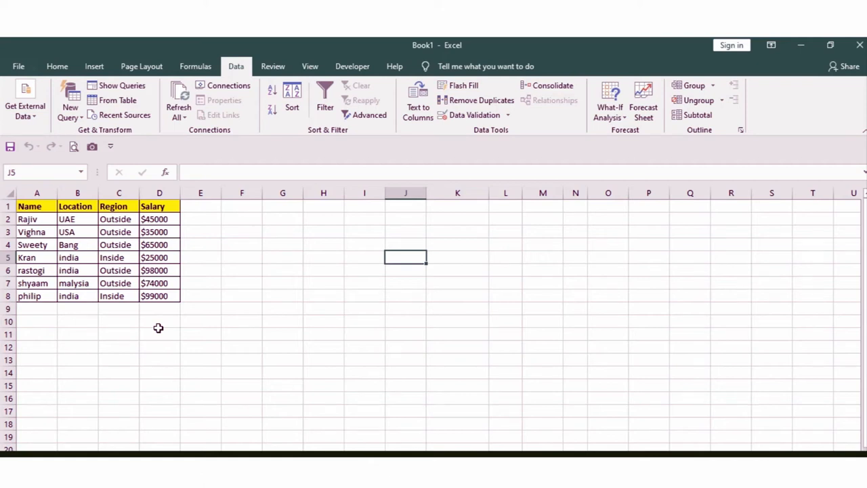
Step: Select several empty cells beside the salary table
{"action": "left_click", "coordinate": [241, 334]}
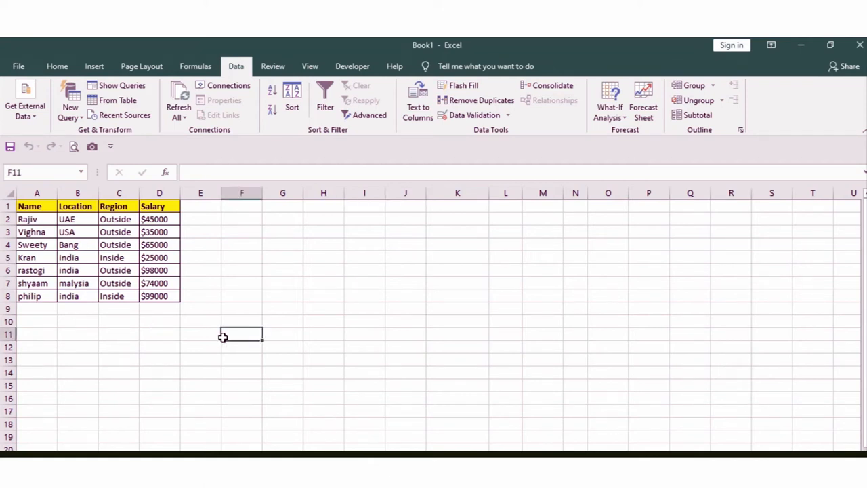
{"action": "left_click", "coordinate": [282, 309]}
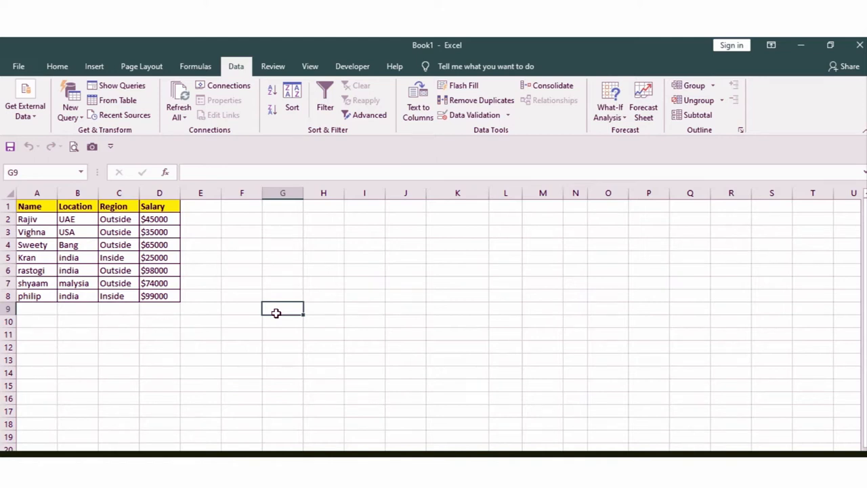
{"action": "left_click", "coordinate": [242, 283]}
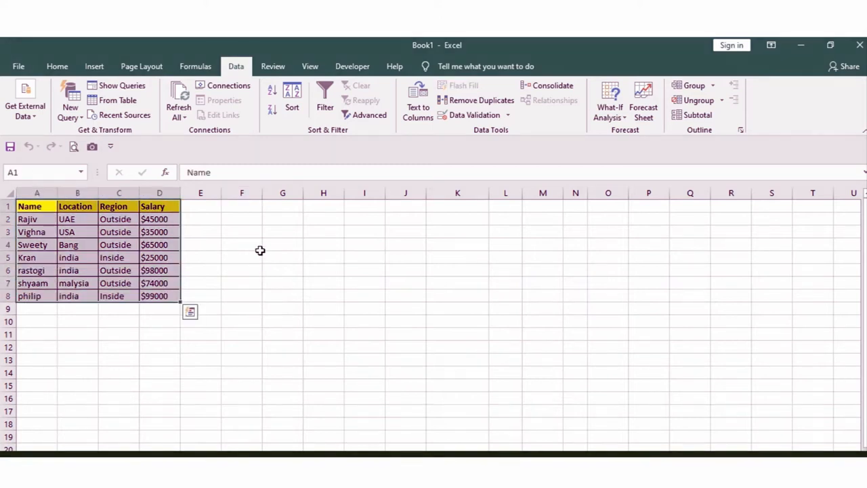
{"action": "left_click", "coordinate": [241, 244]}
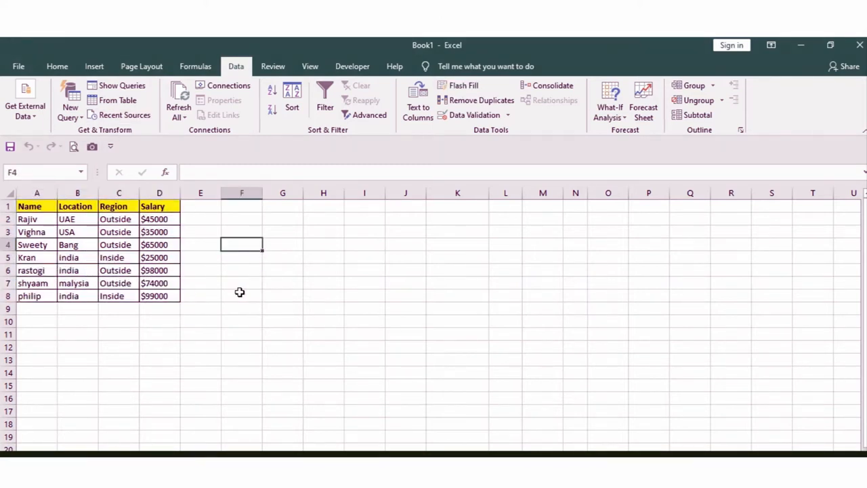
{"action": "left_click", "coordinate": [242, 296]}
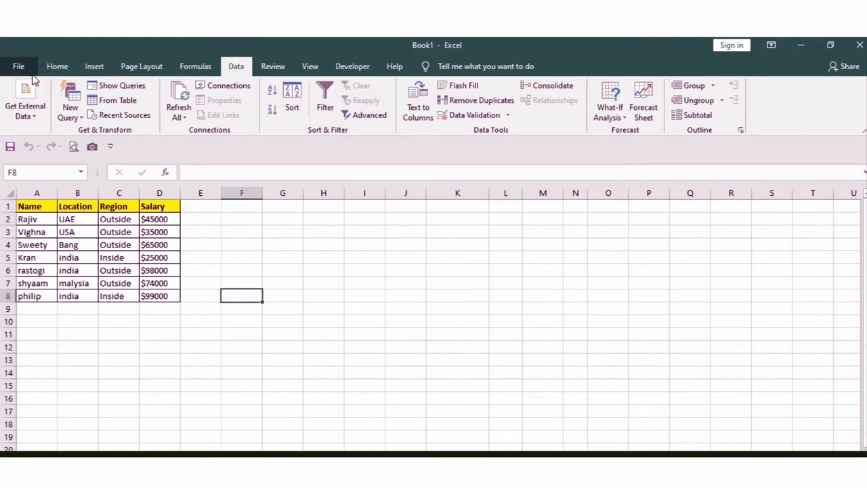
Step: In Excel Options, add the Camera command to a custom ribbon group
{"action": "left_click", "coordinate": [18, 66]}
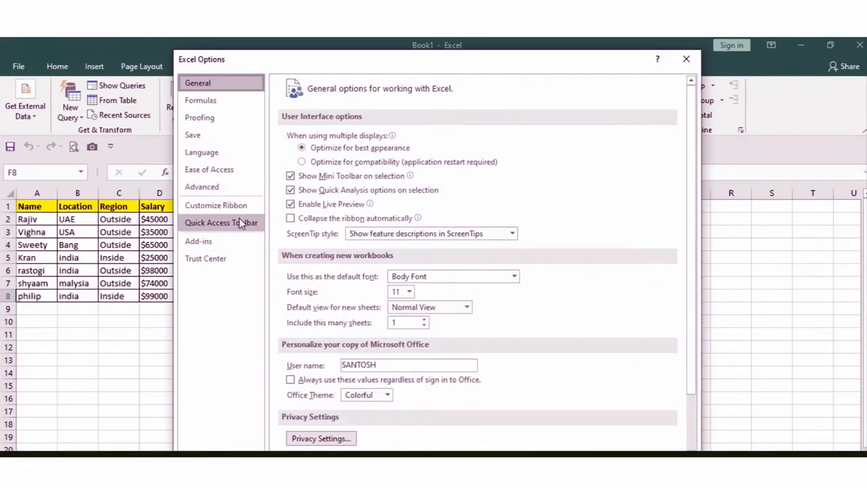
{"action": "left_click", "coordinate": [215, 204]}
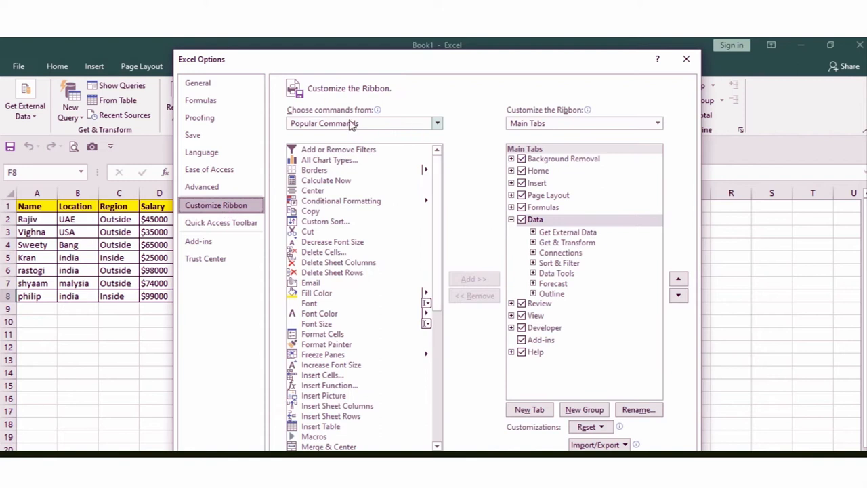
{"action": "mouse_move", "coordinate": [313, 112]}
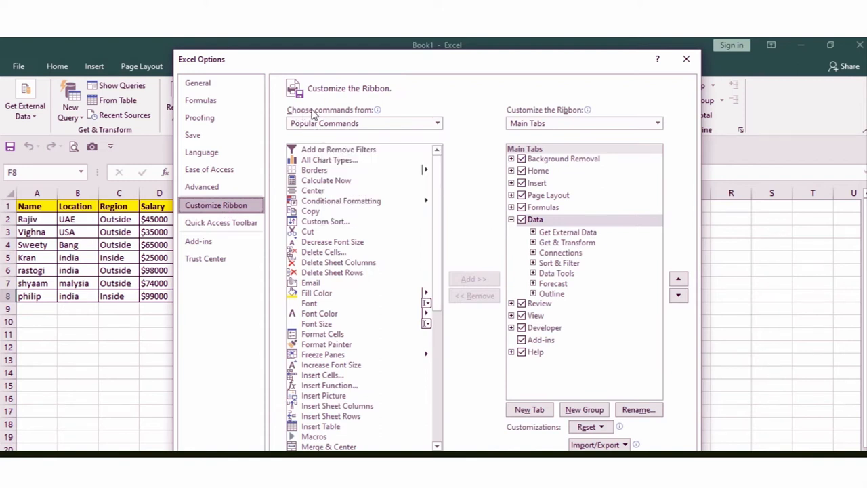
{"action": "mouse_move", "coordinate": [307, 117]}
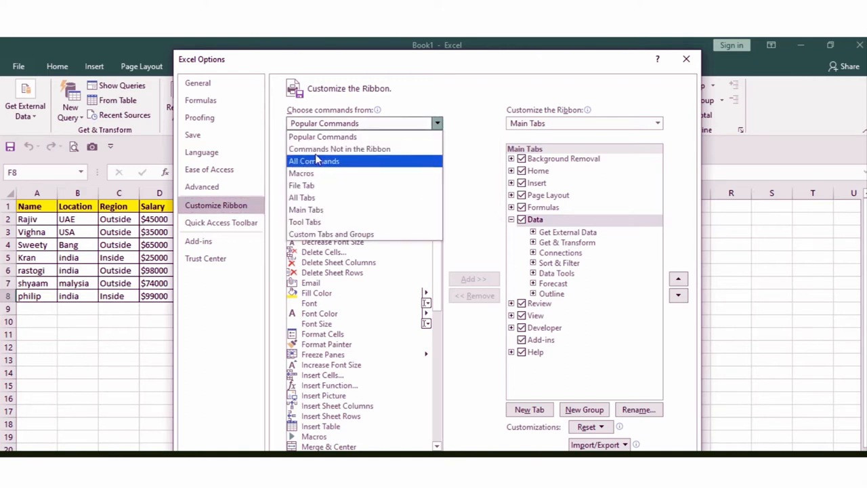
{"action": "mouse_move", "coordinate": [339, 148]}
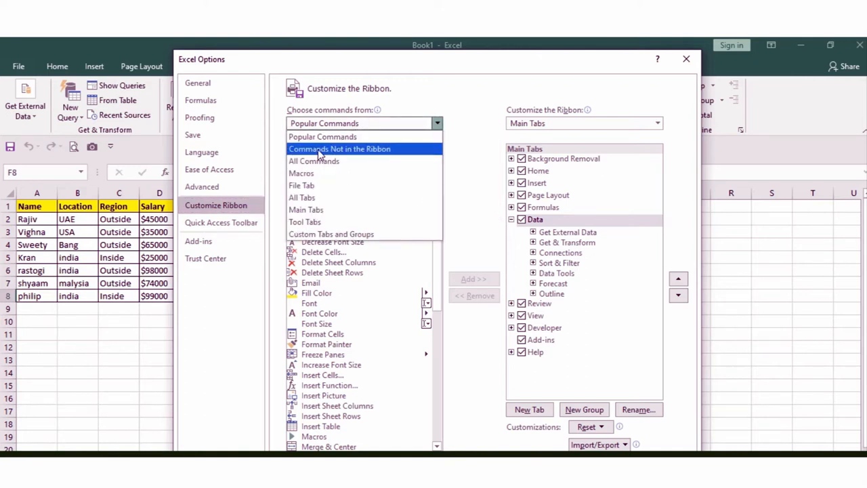
{"action": "left_click", "coordinate": [339, 148]}
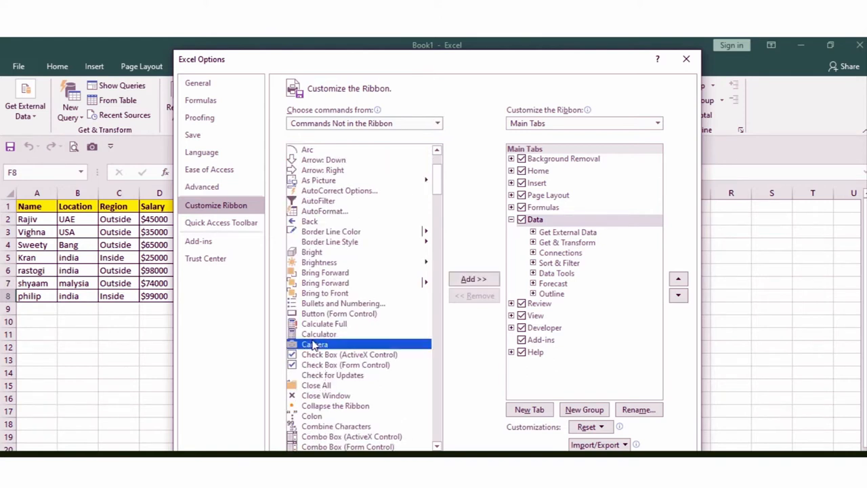
{"action": "left_click", "coordinate": [473, 278]}
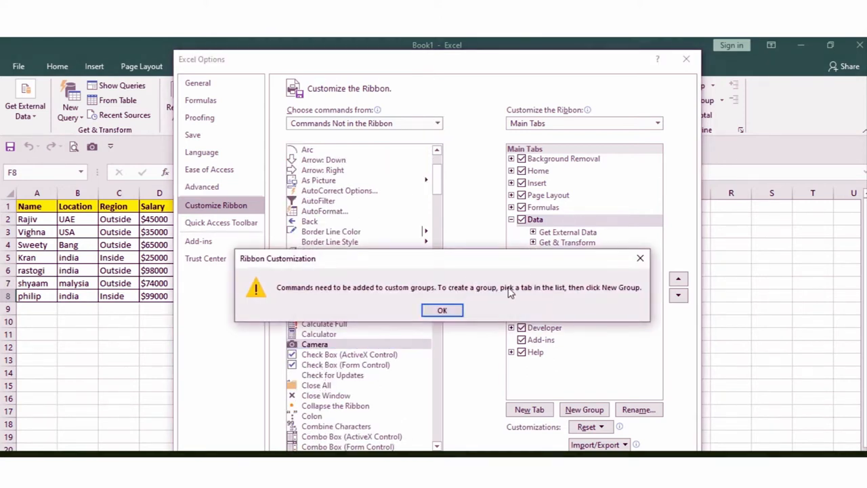
{"action": "left_click", "coordinate": [441, 309]}
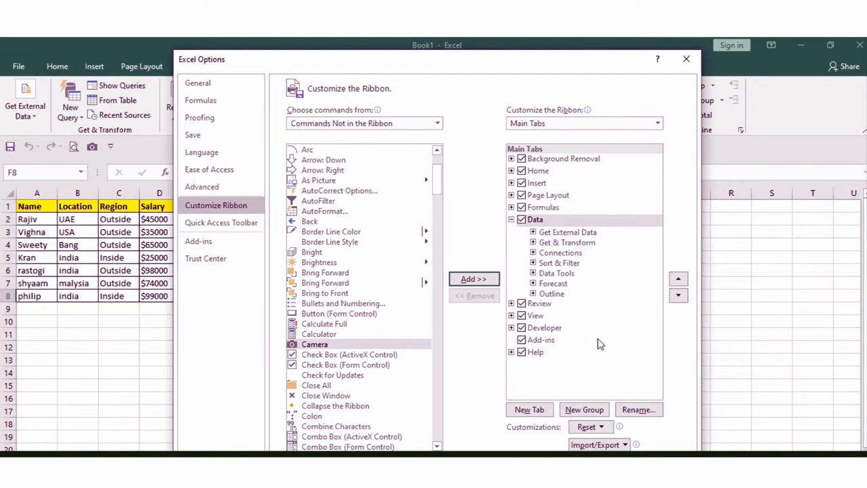
{"action": "mouse_move", "coordinate": [569, 217]}
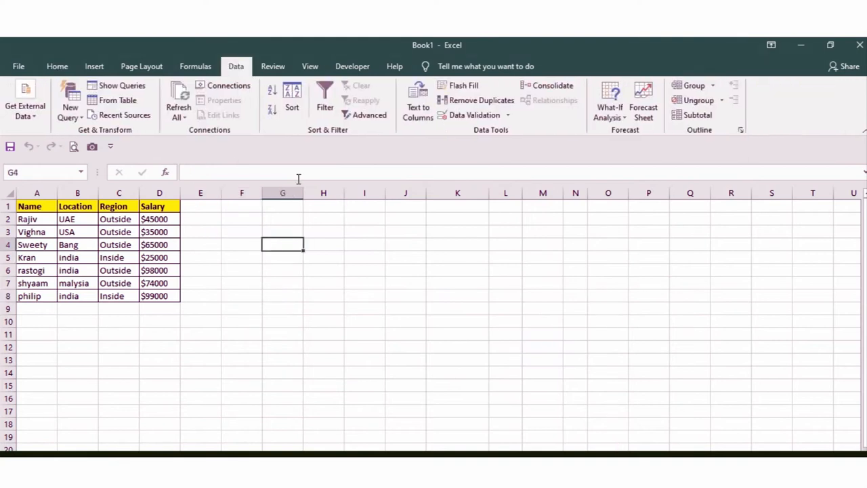
Step: Select the salary table A1:D8 from the Home tab
{"action": "left_click", "coordinate": [57, 66]}
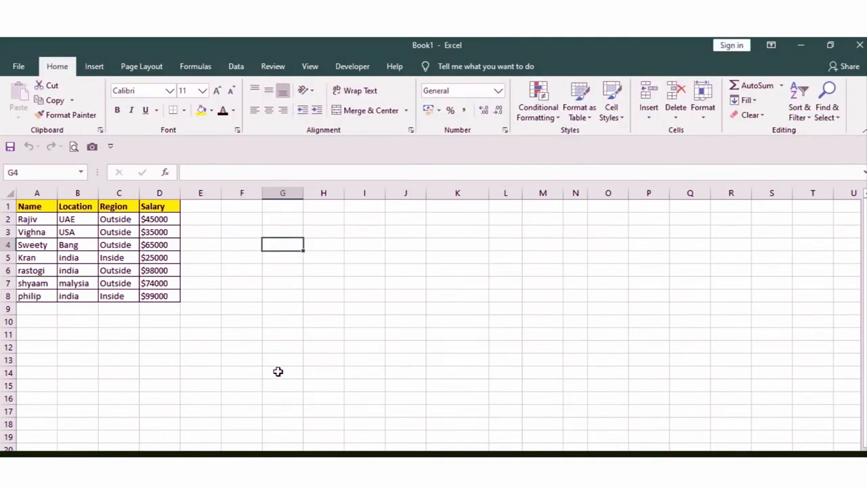
{"action": "left_click_drag", "start_coordinate": [37, 206], "coordinate": [77, 244]}
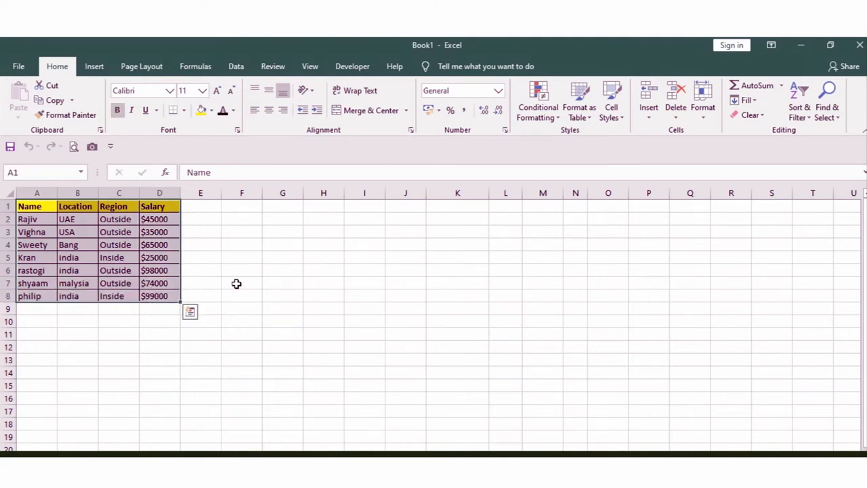
{"action": "mouse_move", "coordinate": [237, 275]}
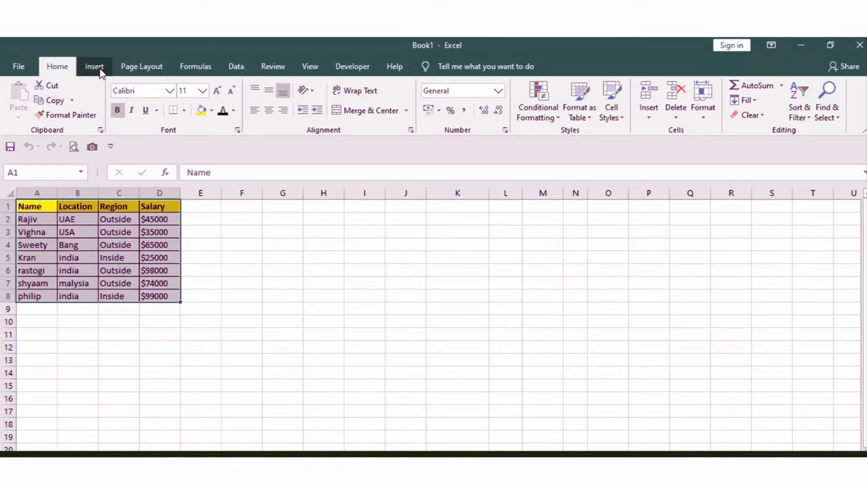
{"action": "left_click", "coordinate": [94, 65]}
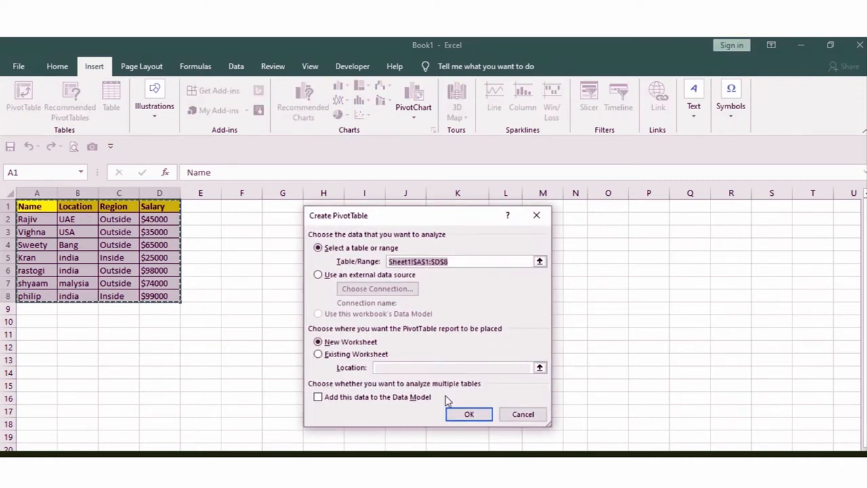
Step: Create a new-sheet PivotTable with Name rows, Count of Salary and Region columns
{"action": "left_click", "coordinate": [469, 414]}
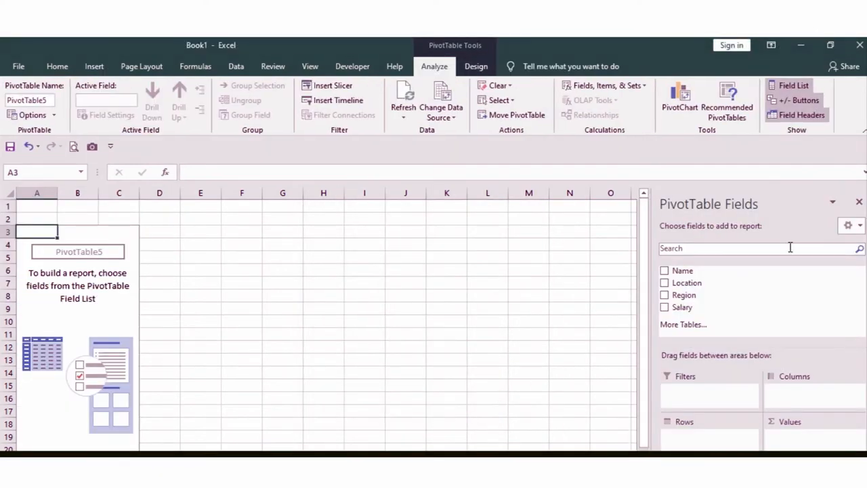
{"action": "left_click", "coordinate": [663, 270]}
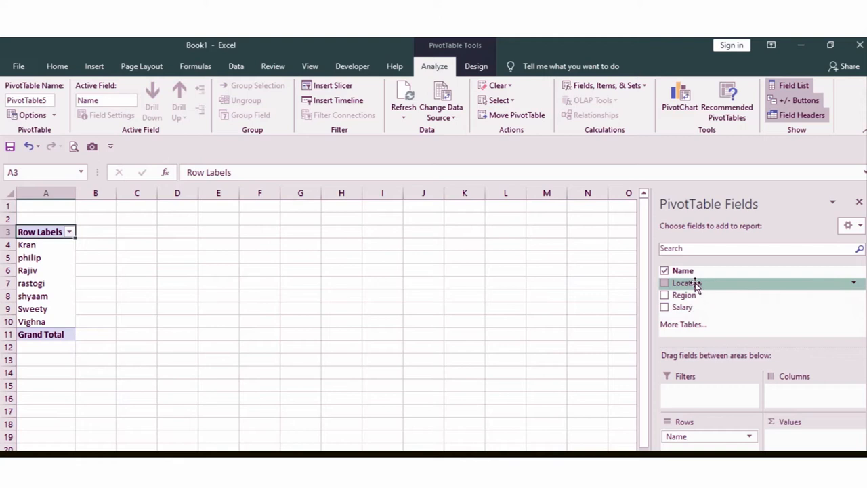
{"action": "left_click", "coordinate": [664, 306]}
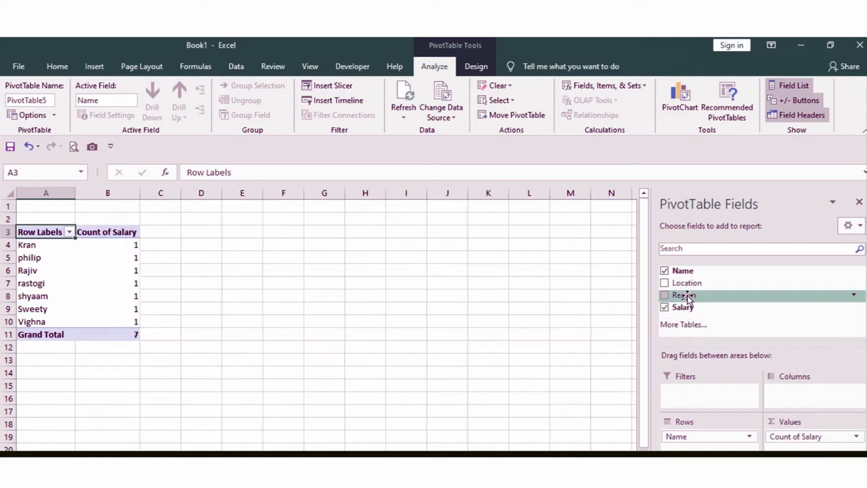
{"action": "left_click", "coordinate": [664, 294]}
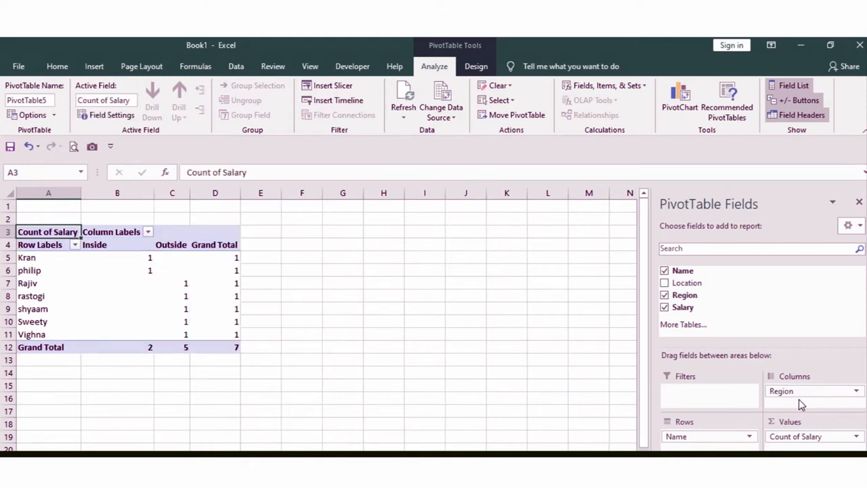
Step: Undo the PivotTable experiment, returning to the original salary table
{"action": "left_click", "coordinate": [856, 435]}
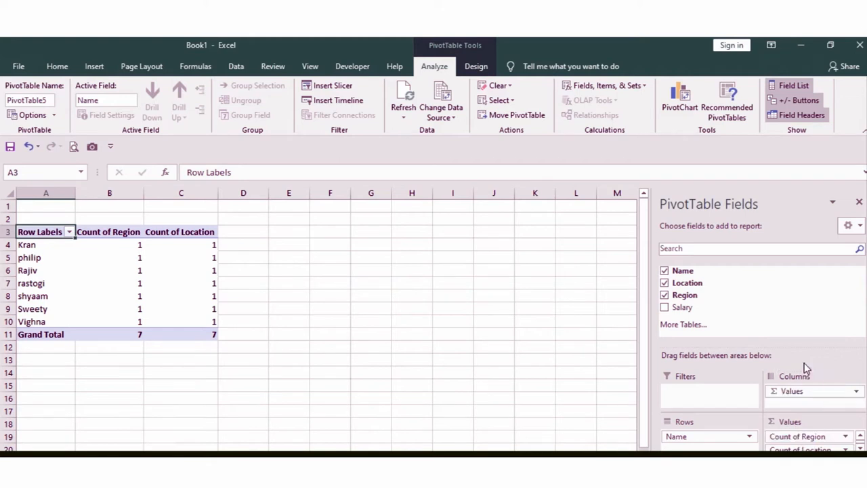
{"action": "left_click", "coordinate": [371, 308]}
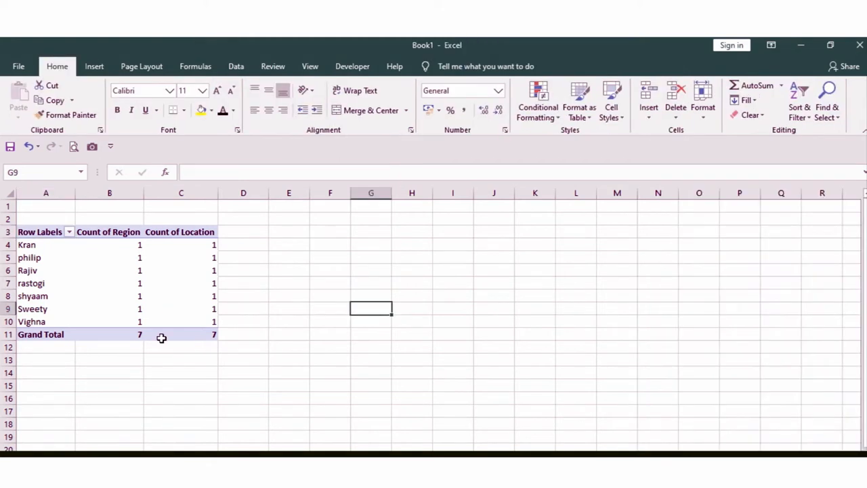
{"action": "left_click", "coordinate": [181, 347]}
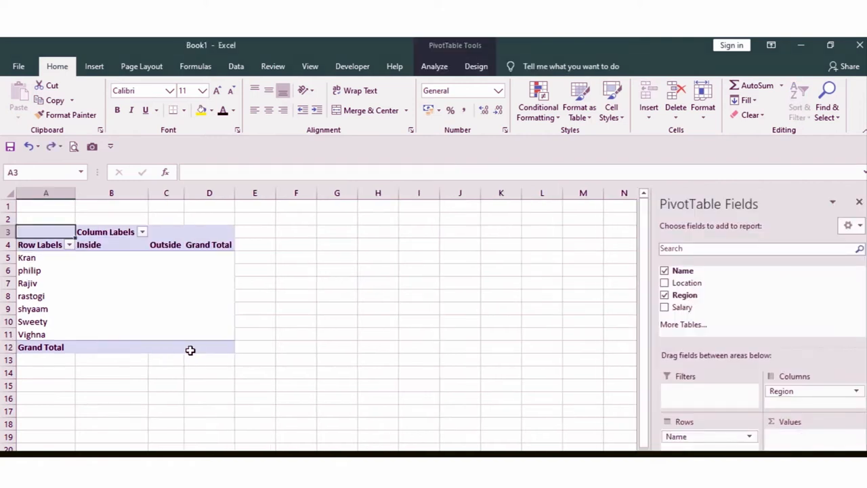
{"action": "left_click", "coordinate": [664, 295]}
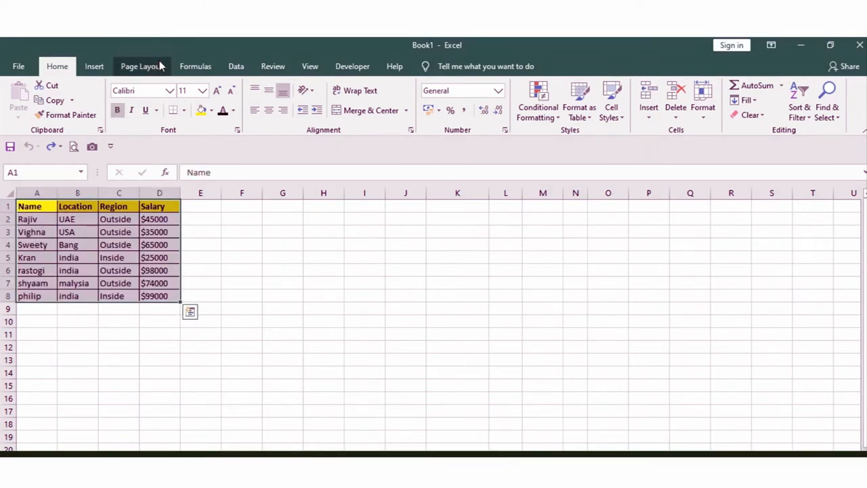
Step: Insert a recommended PivotTable counting names per Location, then hide the field list
{"action": "left_click", "coordinate": [236, 66]}
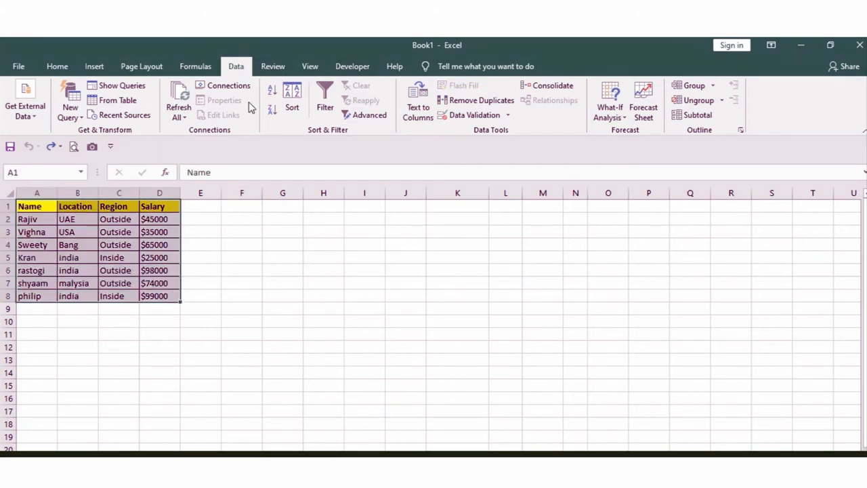
{"action": "left_click", "coordinate": [93, 65]}
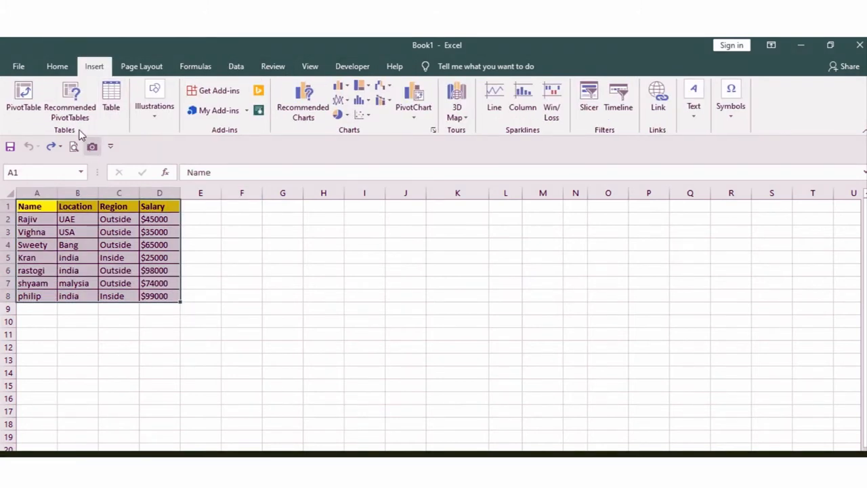
{"action": "left_click", "coordinate": [70, 98]}
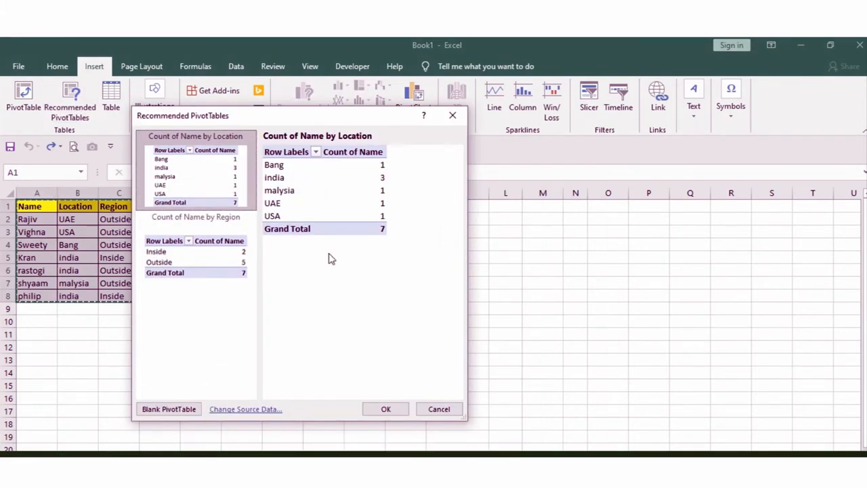
{"action": "left_click", "coordinate": [385, 408]}
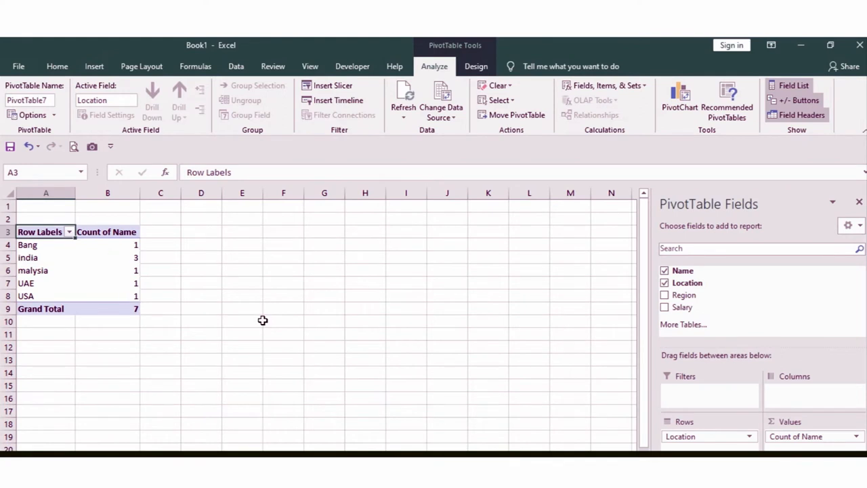
{"action": "left_click", "coordinate": [159, 257]}
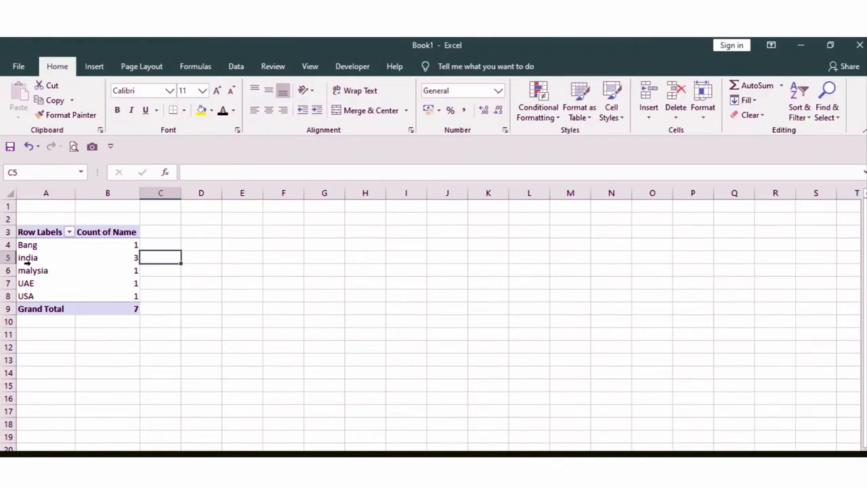
{"action": "mouse_move", "coordinate": [29, 290]}
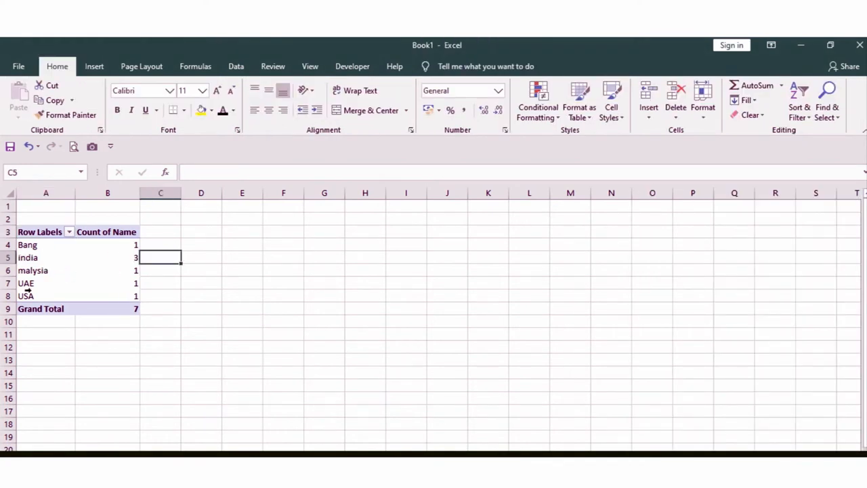
{"action": "left_click", "coordinate": [160, 308]}
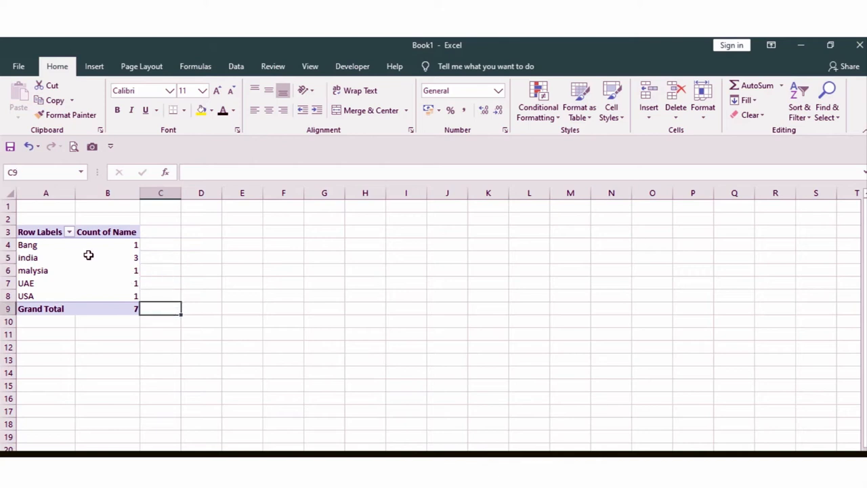
{"action": "left_click", "coordinate": [283, 296]}
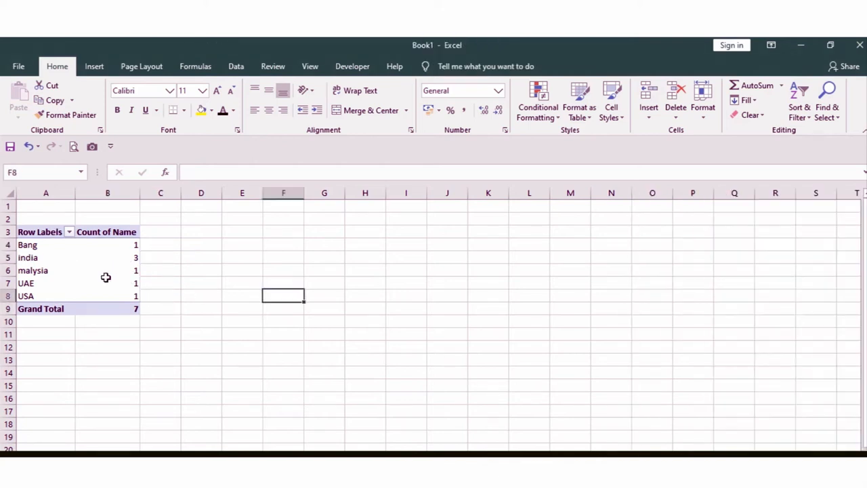
Step: Insert a 2-D clustered column chart of location counts, then go to the data sheet
{"action": "left_click", "coordinate": [107, 283]}
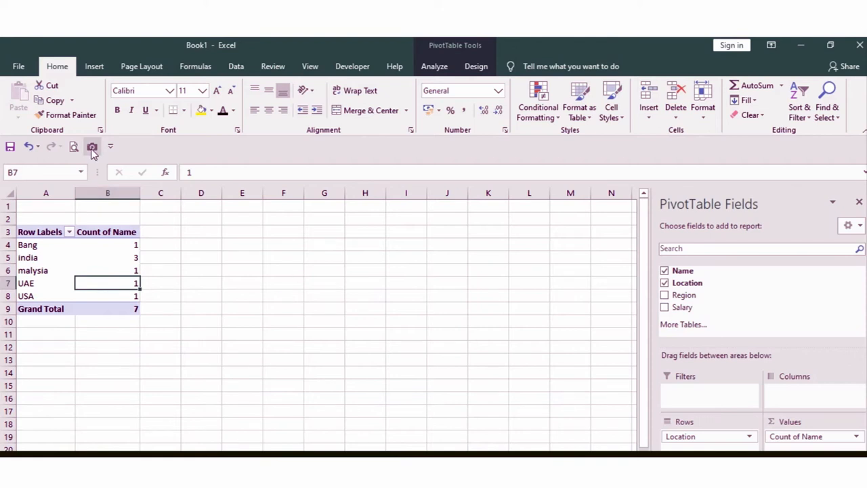
{"action": "mouse_move", "coordinate": [93, 147]}
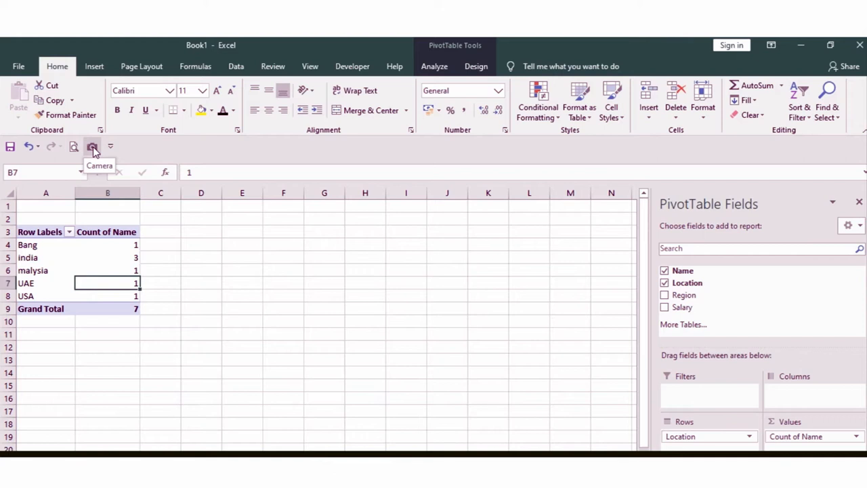
{"action": "mouse_move", "coordinate": [98, 151]}
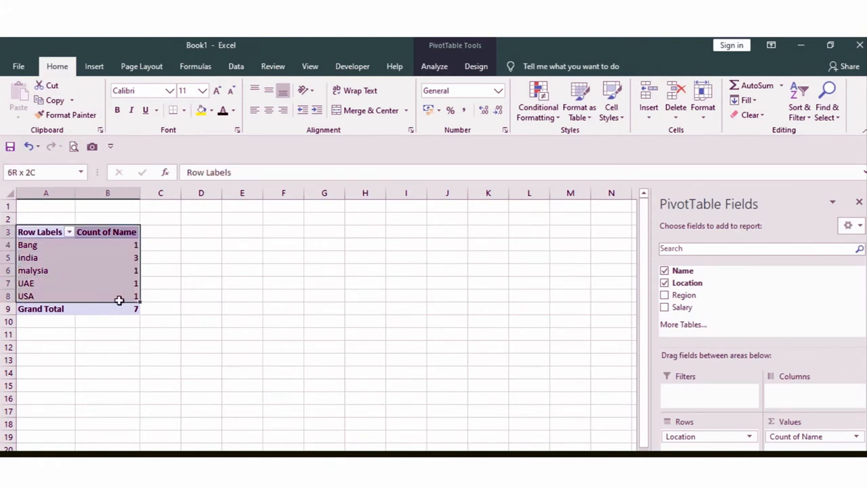
{"action": "left_click", "coordinate": [94, 65]}
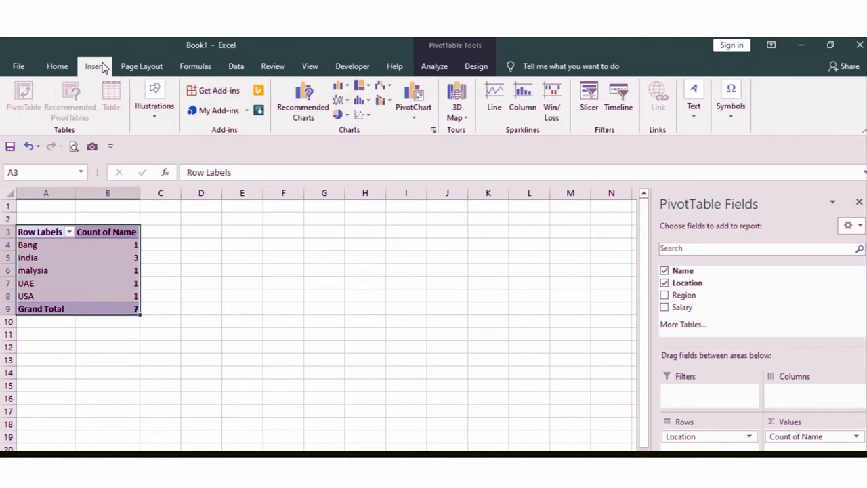
{"action": "left_click", "coordinate": [339, 92]}
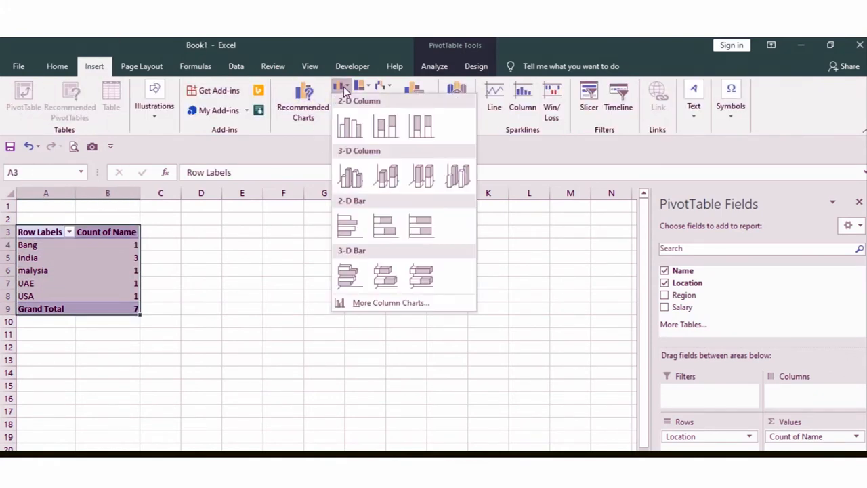
{"action": "left_click", "coordinate": [350, 126]}
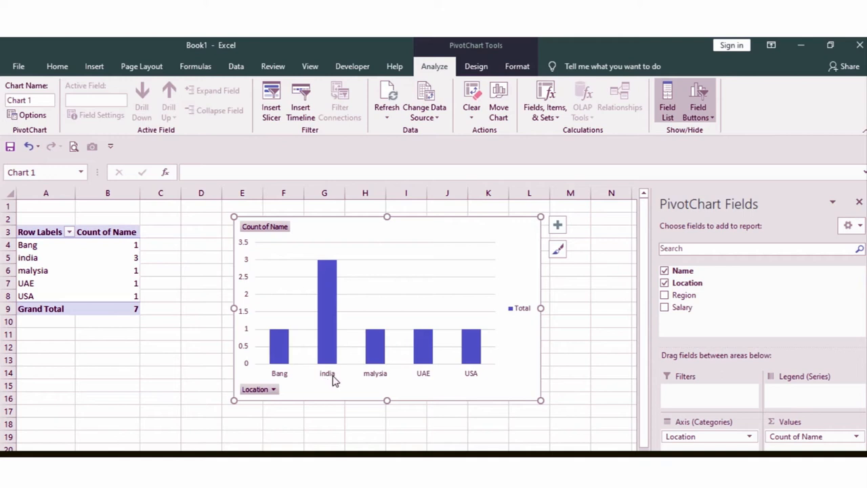
{"action": "mouse_move", "coordinate": [261, 351]}
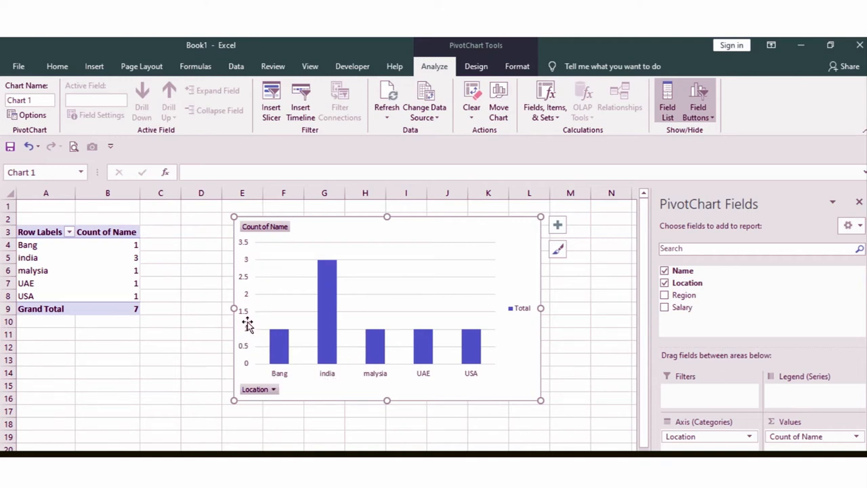
{"action": "mouse_move", "coordinate": [379, 335]}
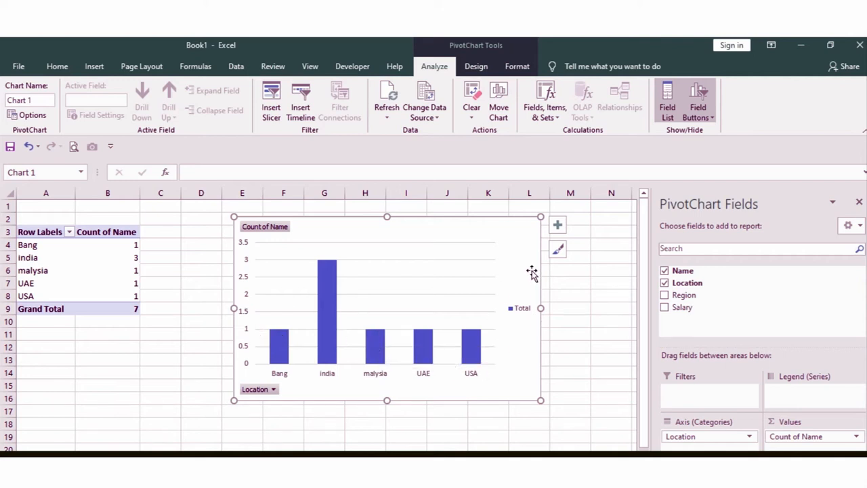
{"action": "mouse_move", "coordinate": [453, 228]}
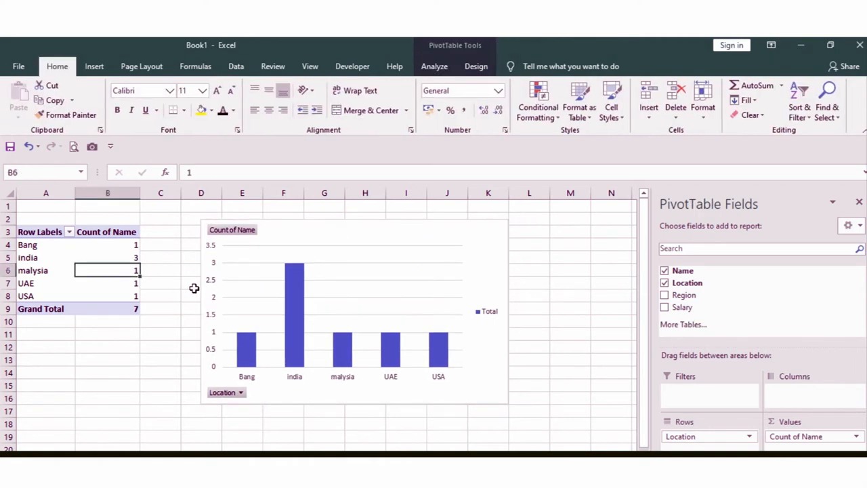
{"action": "mouse_move", "coordinate": [96, 251]}
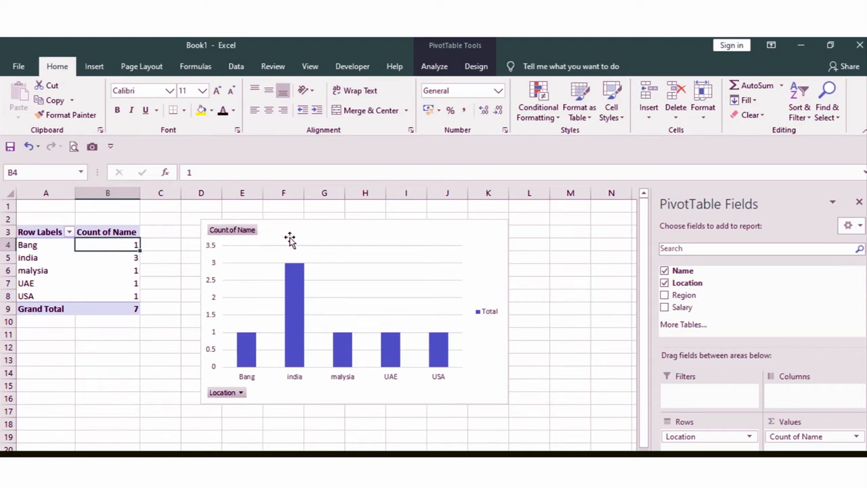
{"action": "left_click", "coordinate": [107, 257]}
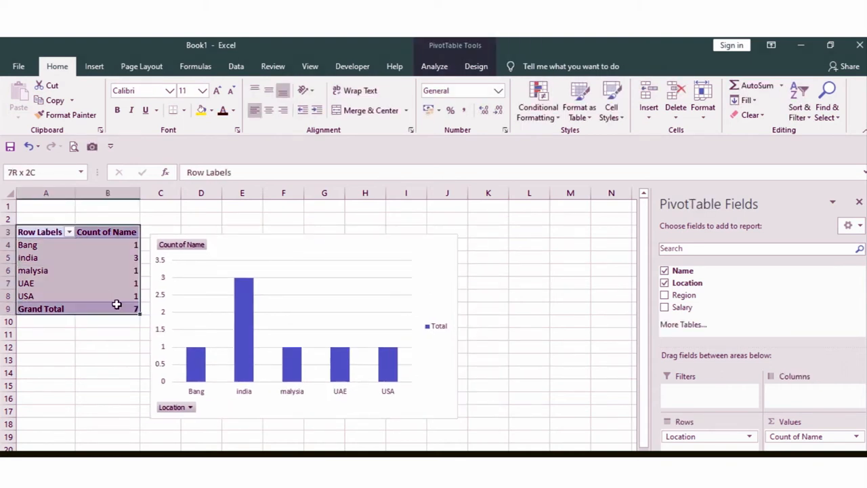
{"action": "mouse_move", "coordinate": [129, 312]}
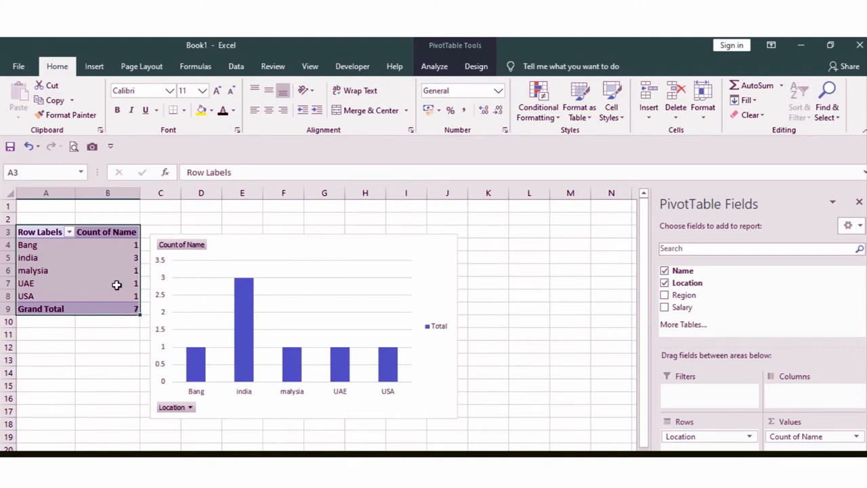
{"action": "left_click", "coordinate": [107, 257]}
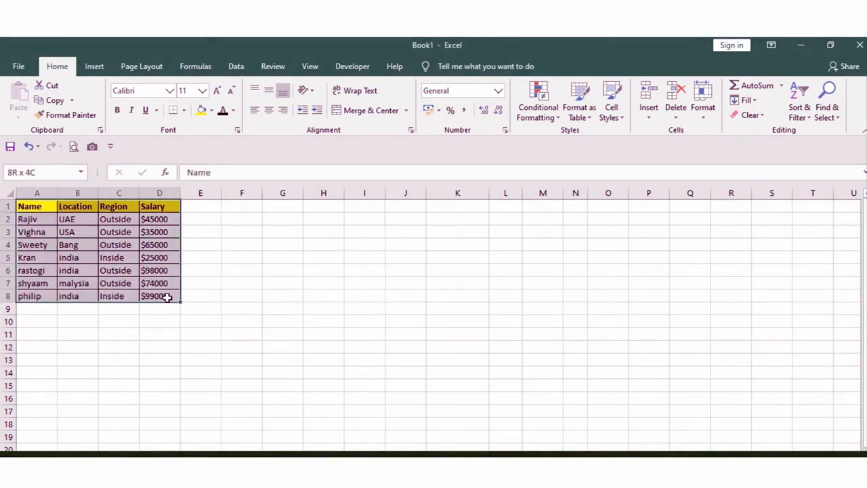
Step: Paste a live camera picture of the data table and enter a $98 salary
{"action": "left_click", "coordinate": [92, 147]}
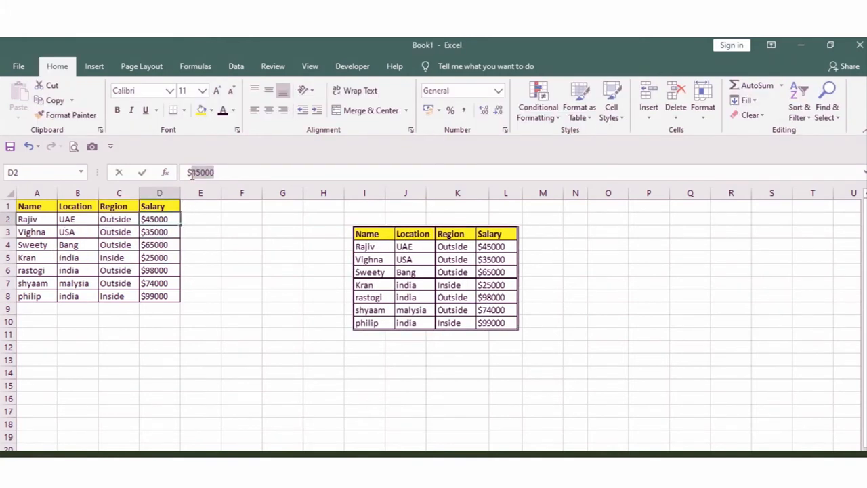
{"action": "type", "text": "$98"}
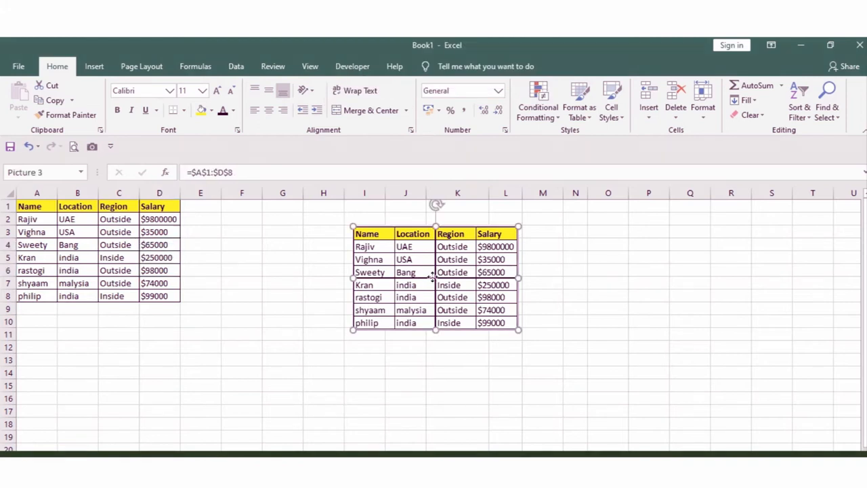
{"action": "left_click", "coordinate": [77, 244]}
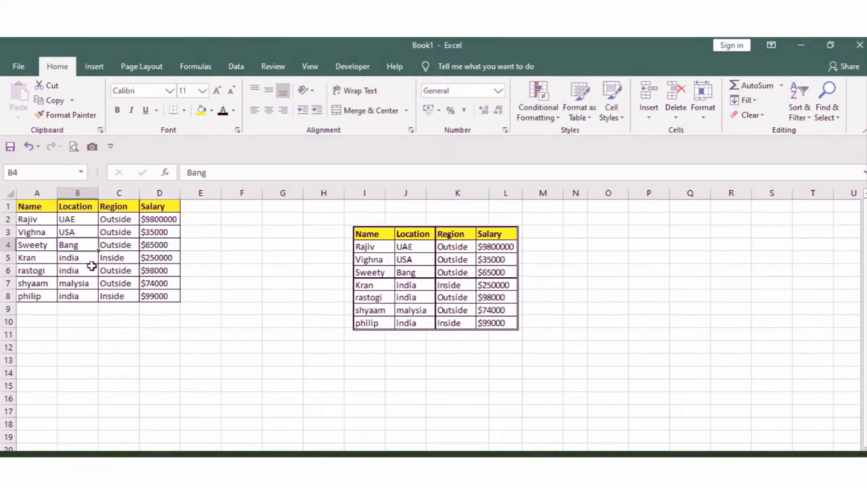
{"action": "left_click", "coordinate": [36, 245]}
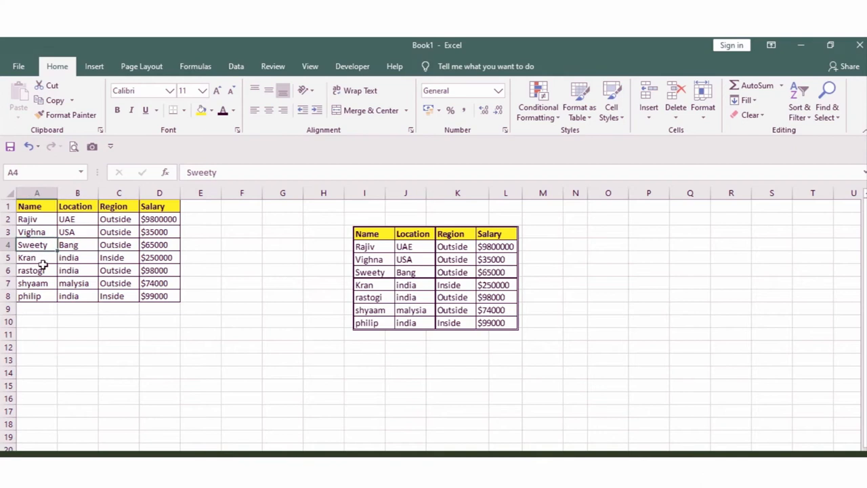
{"action": "type", "text": "Philip"}
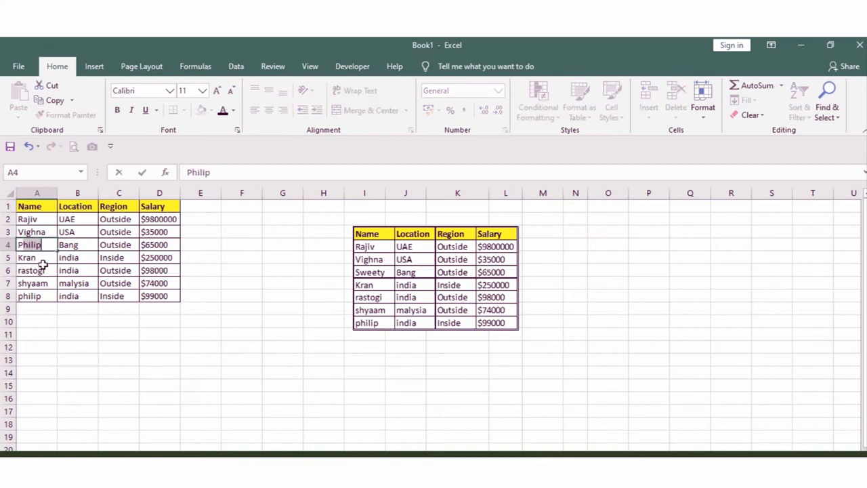
{"action": "type", "text": "Papu"}
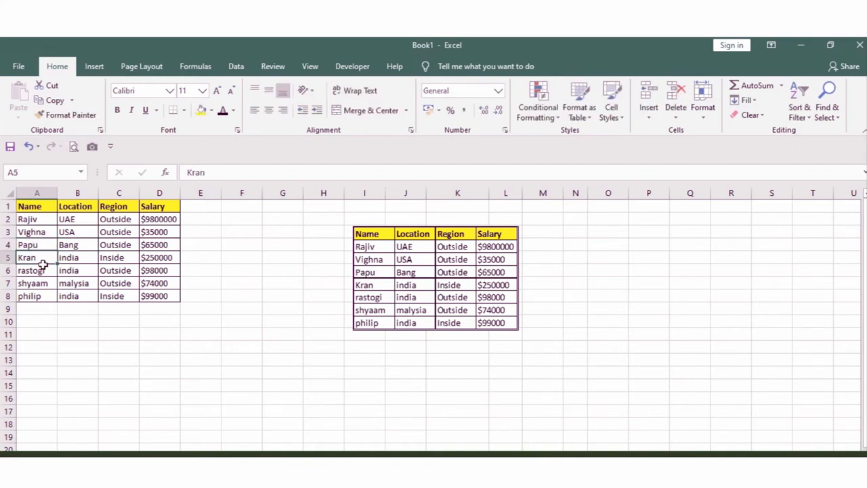
{"action": "left_click", "coordinate": [433, 277]}
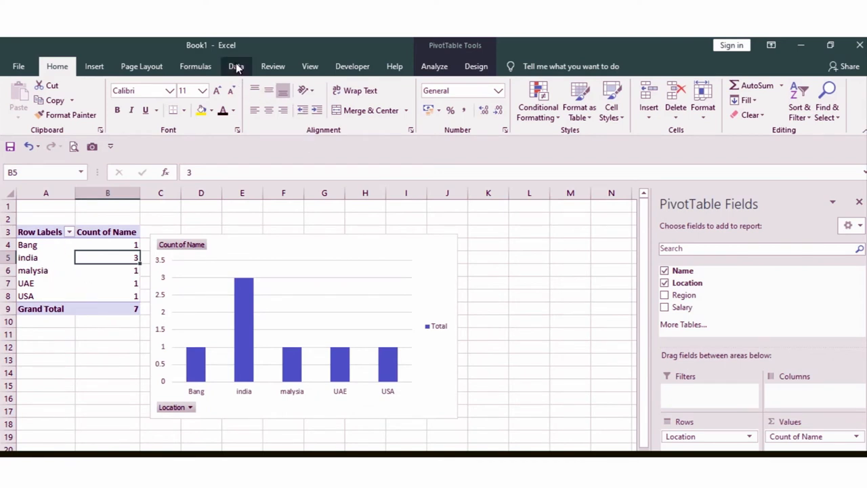
Step: Refresh the pivot table from the Data tab with the edited data
{"action": "left_click", "coordinate": [236, 65]}
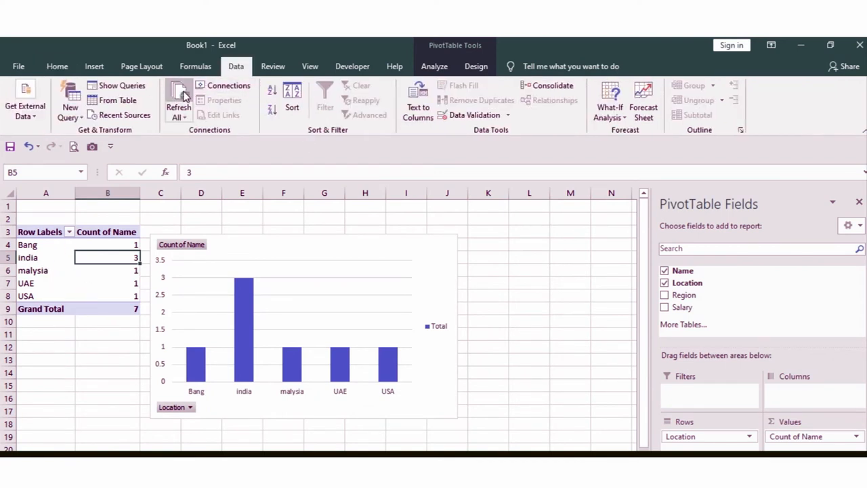
{"action": "left_click", "coordinate": [107, 270]}
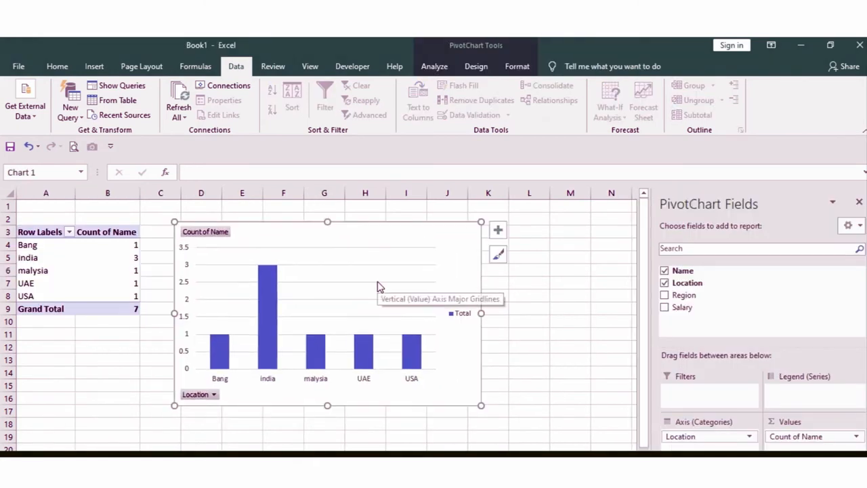
{"action": "mouse_move", "coordinate": [105, 306]}
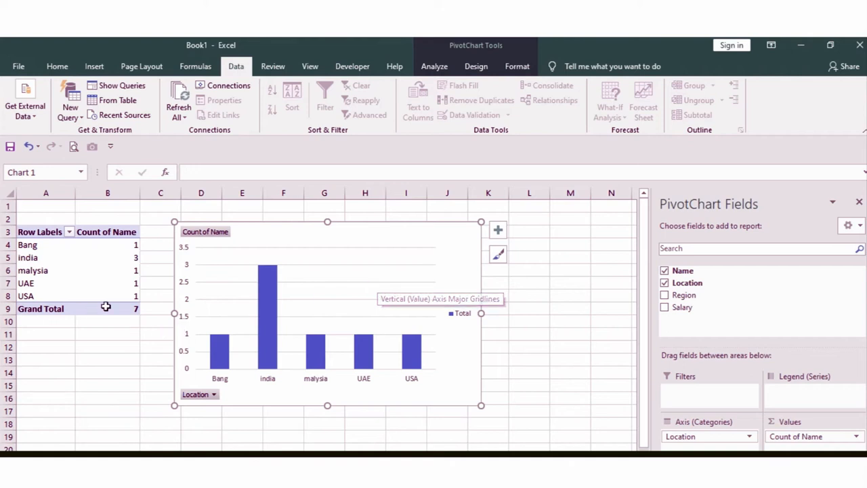
{"action": "mouse_move", "coordinate": [323, 262]}
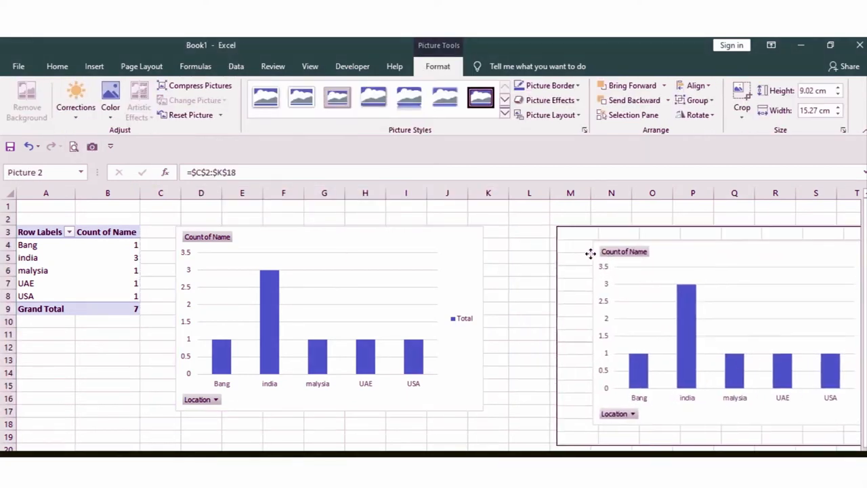
Step: Position the chart's live picture copy to the right of the original chart
{"action": "left_click_drag", "start_coordinate": [591, 254], "coordinate": [625, 258]}
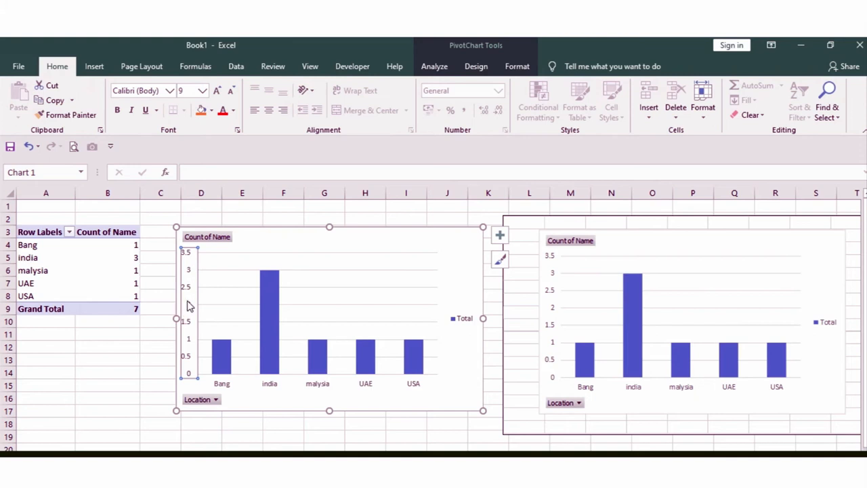
{"action": "mouse_move", "coordinate": [199, 350]}
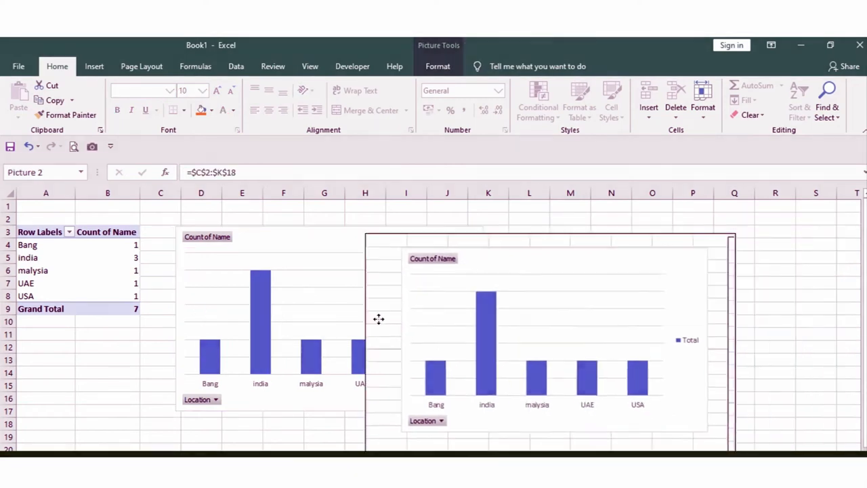
{"action": "left_click_drag", "start_coordinate": [549, 332], "coordinate": [467, 318]}
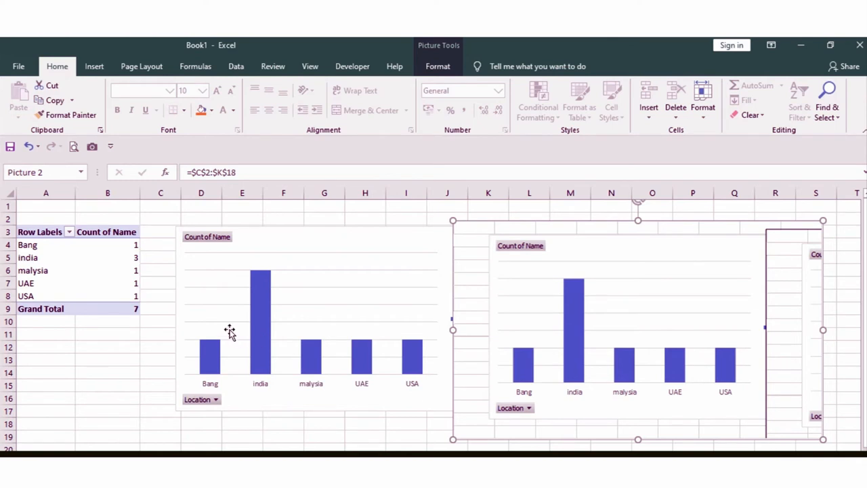
{"action": "left_click", "coordinate": [230, 291]}
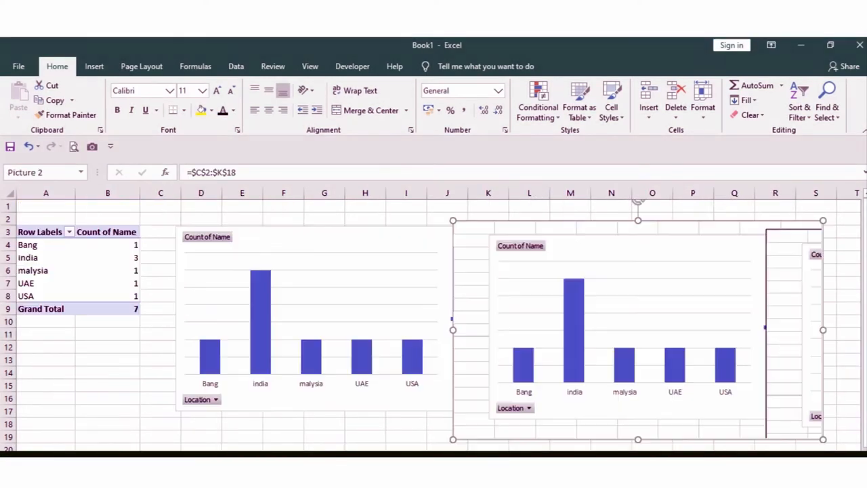
{"action": "left_click", "coordinate": [236, 66]}
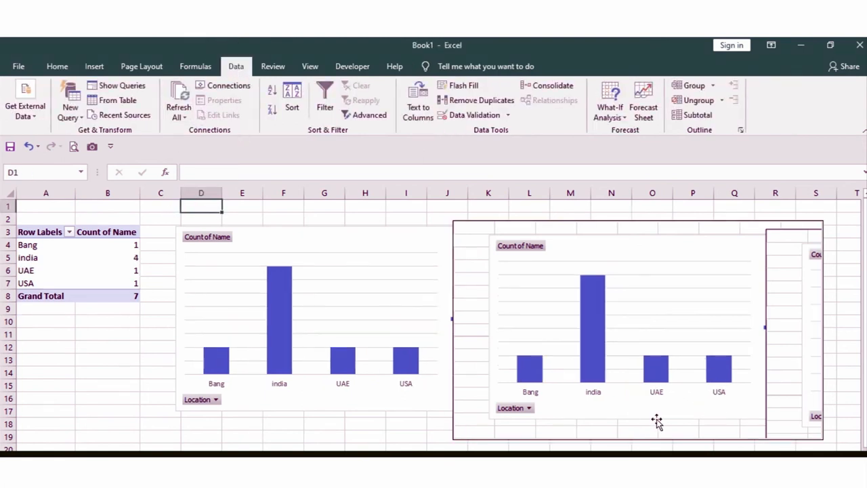
{"action": "mouse_move", "coordinate": [562, 281]}
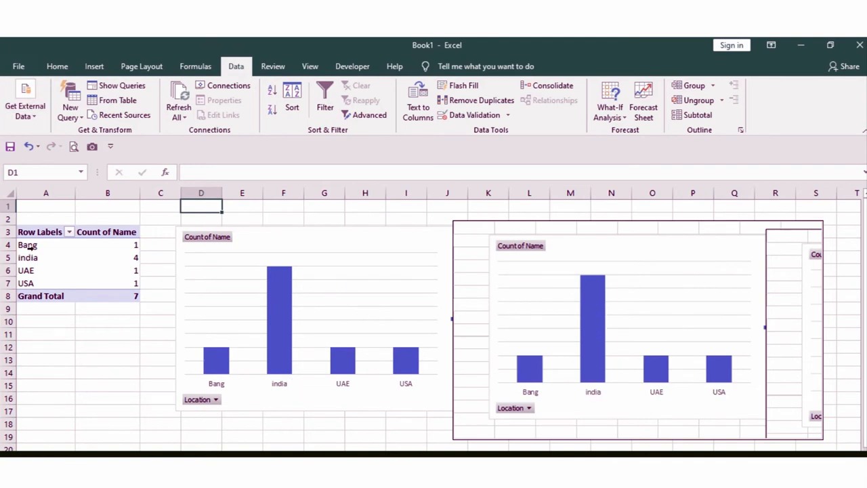
Step: Select the UAE row label in the refreshed location pivot
{"action": "left_click", "coordinate": [45, 270]}
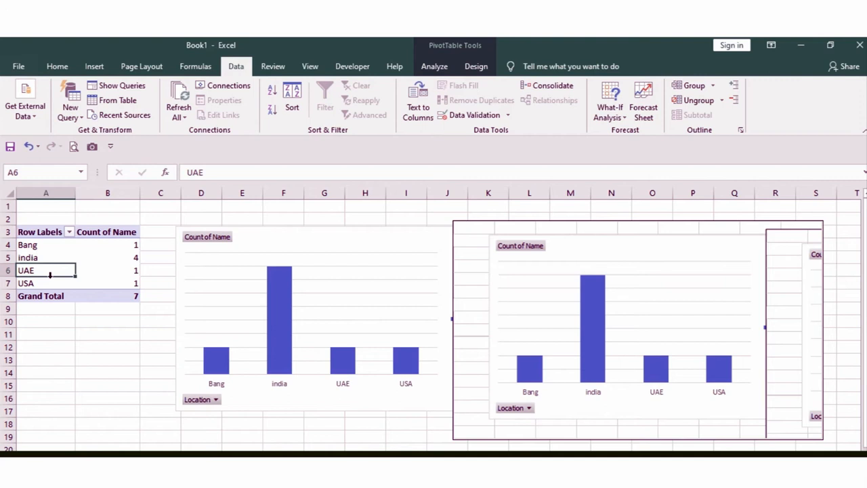
{"action": "mouse_move", "coordinate": [194, 354]}
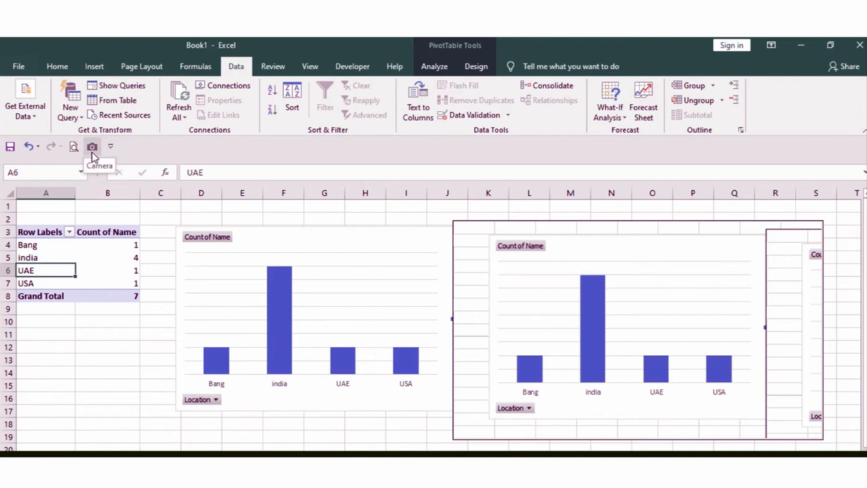
{"action": "mouse_move", "coordinate": [148, 309]}
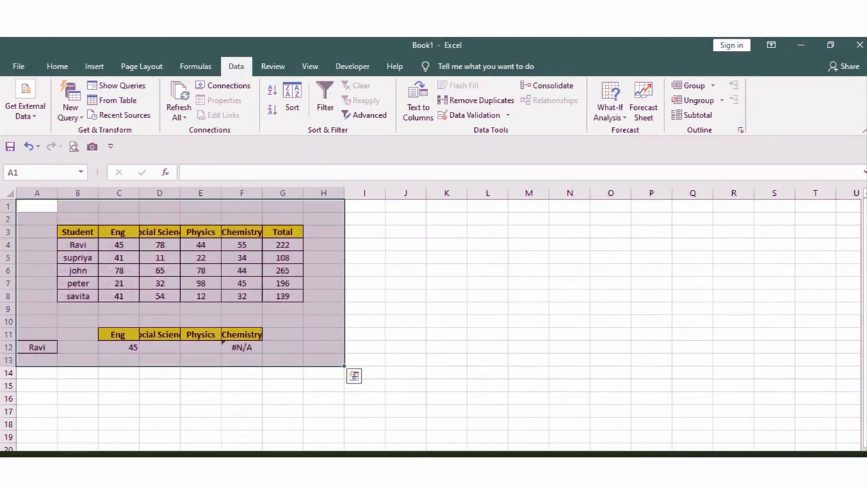
Step: Clear the Chemistry #N/A cell and replace Ravi with peter, showing Eng score 21
{"action": "left_click", "coordinate": [323, 418]}
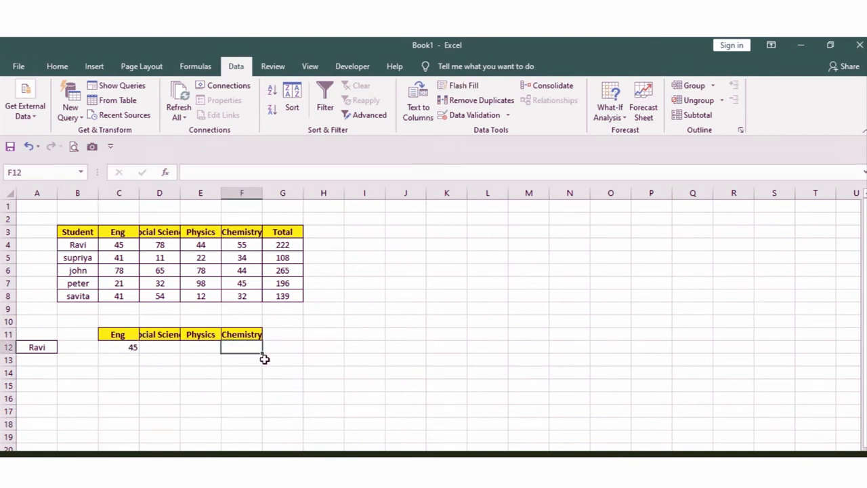
{"action": "left_click", "coordinate": [118, 360]}
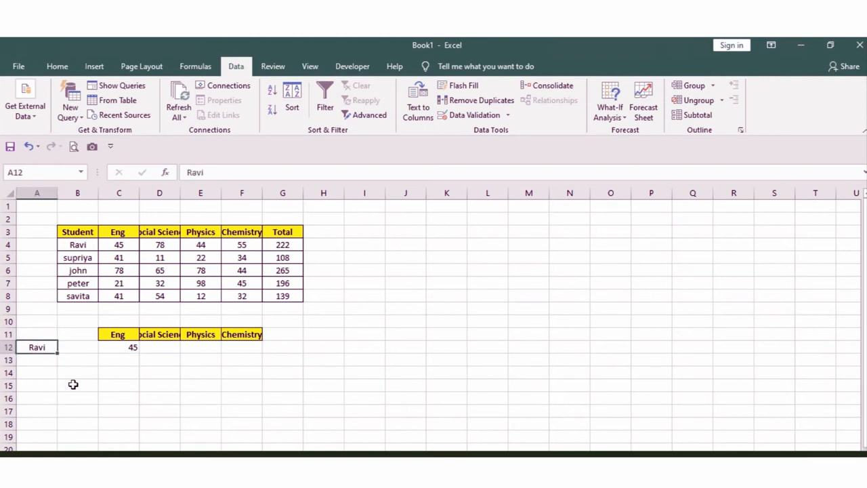
{"action": "type", "text": "peter"}
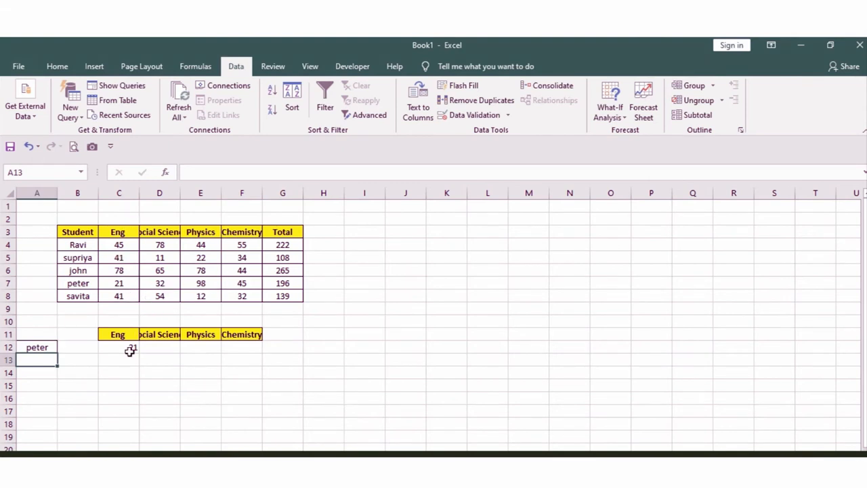
{"action": "left_click", "coordinate": [118, 346]}
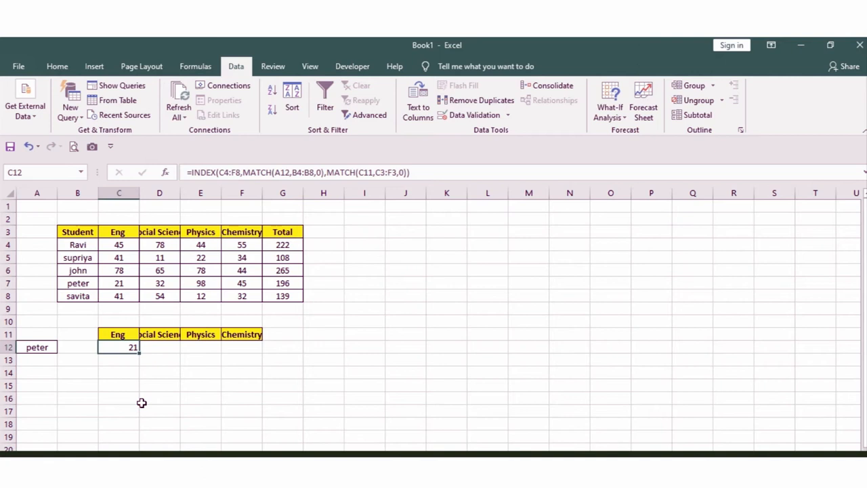
{"action": "mouse_move", "coordinate": [133, 375]}
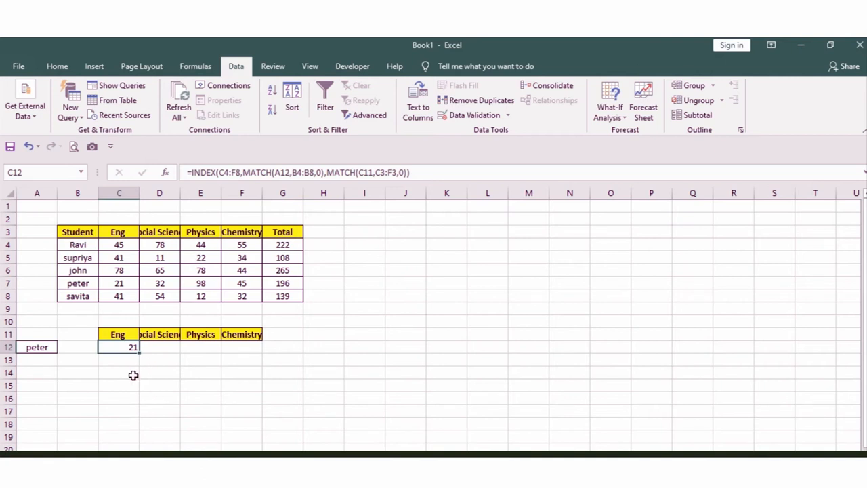
{"action": "mouse_move", "coordinate": [128, 358]}
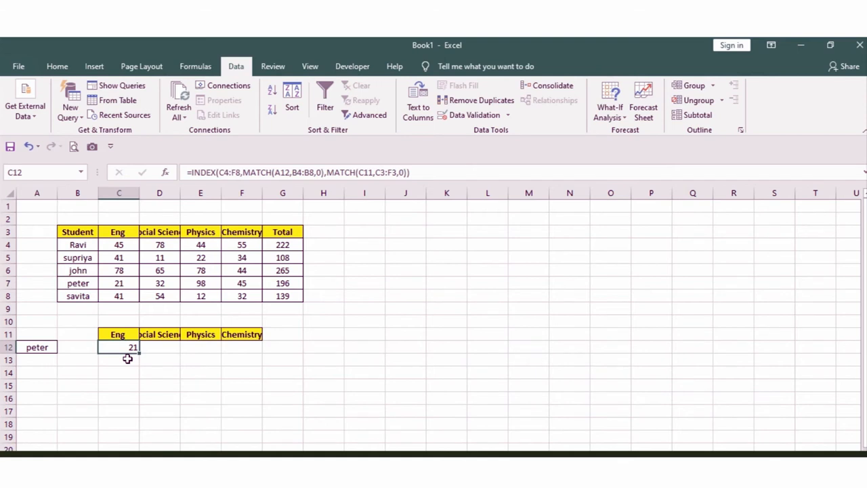
Step: Start C13's formula as INDEX(C4:F8, MATCH(A13,B4:B8,0) to find the student row
{"action": "type", "text": "=j"}
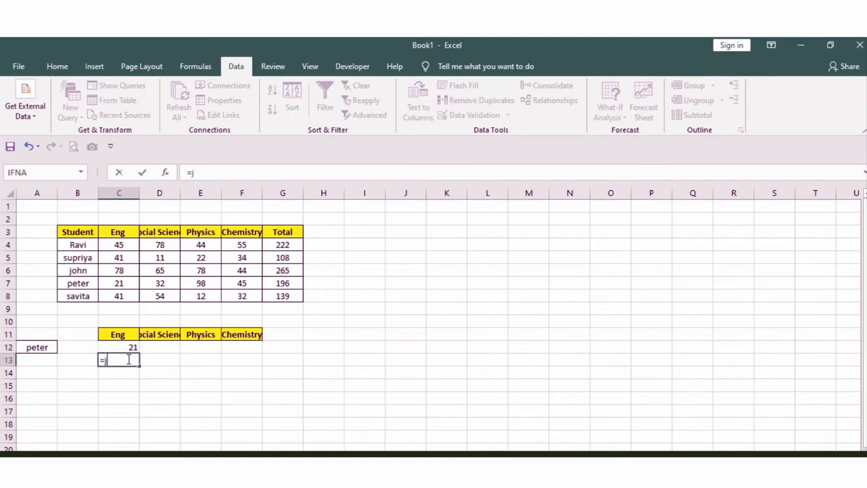
{"action": "type", "text": "nd"}
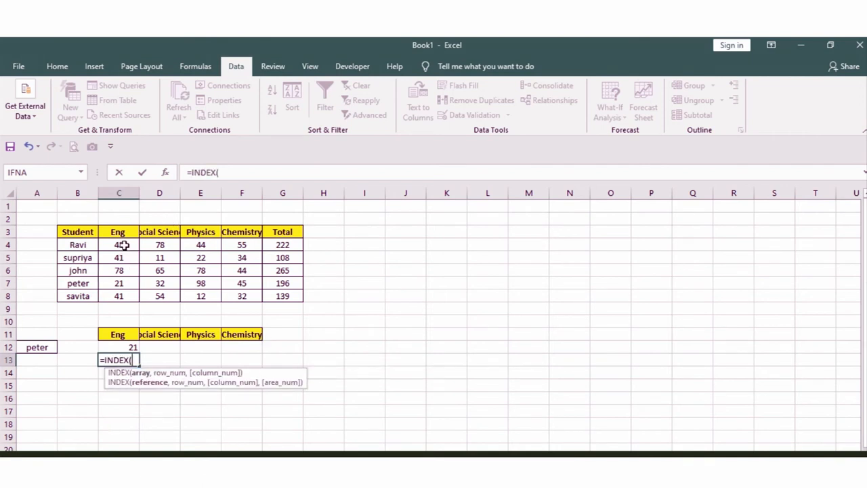
{"action": "left_click_drag", "start_coordinate": [119, 244], "coordinate": [241, 295]}
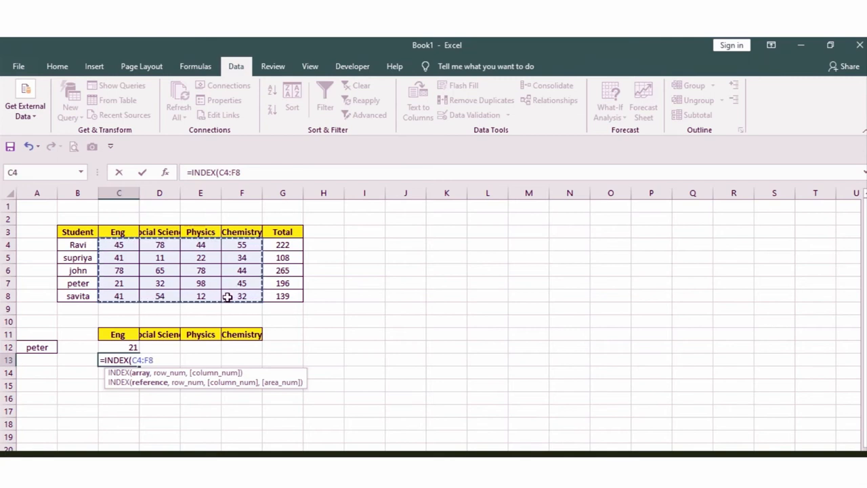
{"action": "type", "text": ","}
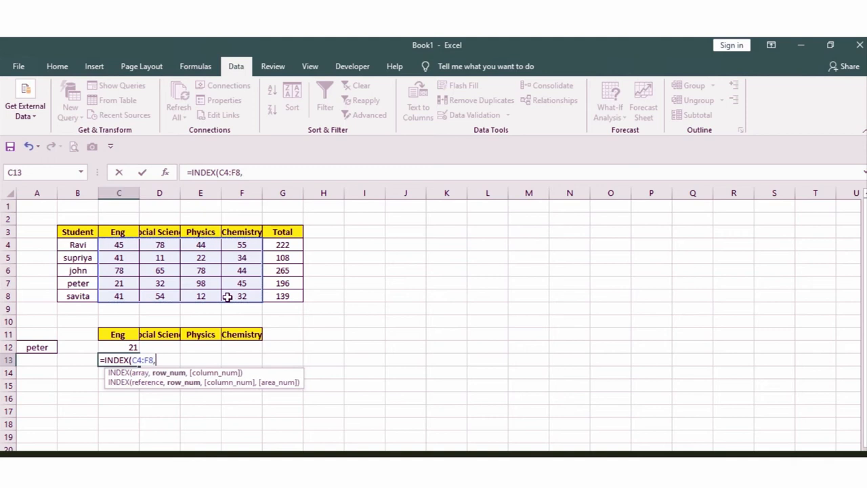
{"action": "mouse_move", "coordinate": [219, 295]}
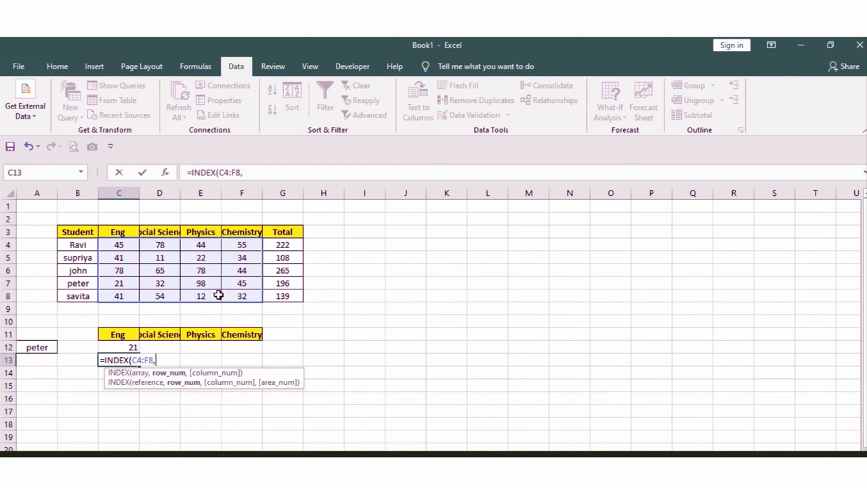
{"action": "type", "text": "match"}
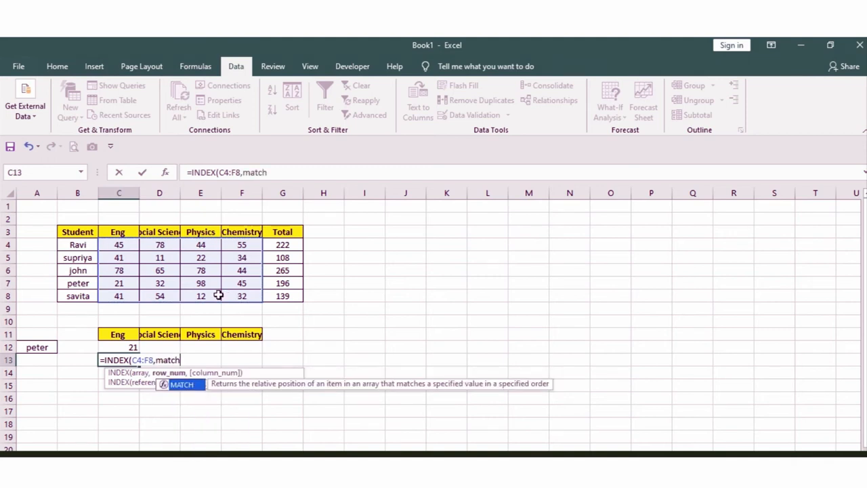
{"action": "mouse_move", "coordinate": [179, 393]}
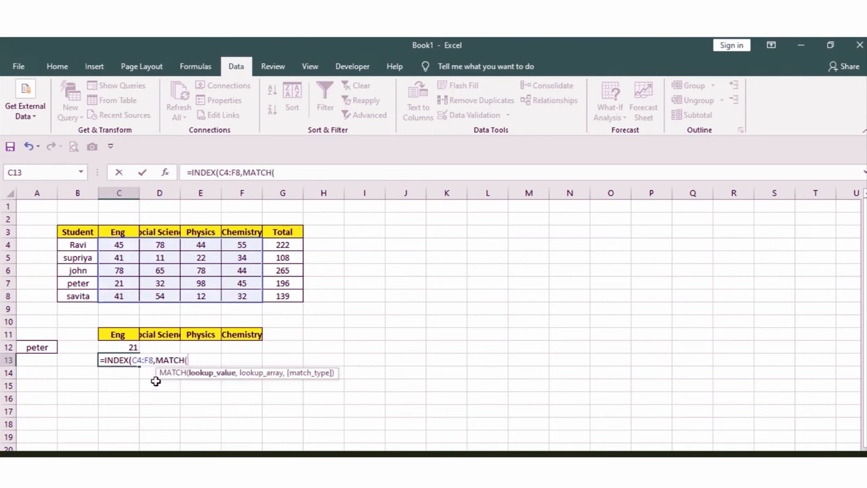
{"action": "left_click", "coordinate": [36, 360]}
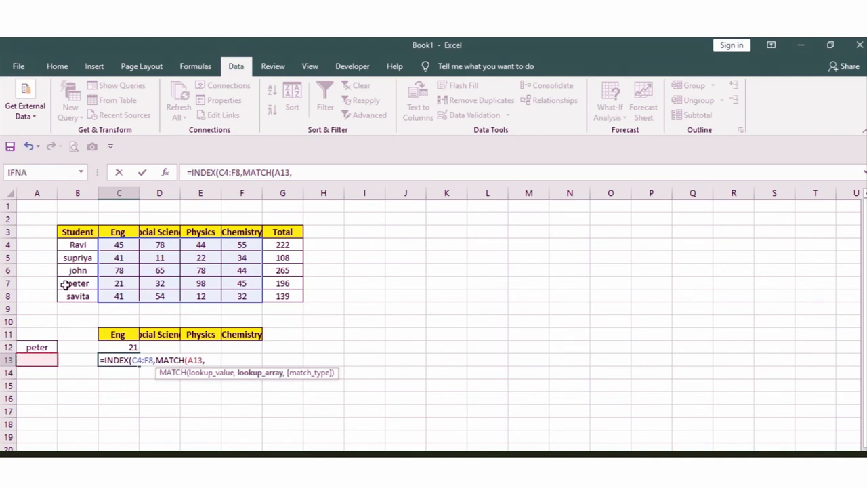
{"action": "left_click_drag", "start_coordinate": [78, 244], "coordinate": [77, 296]}
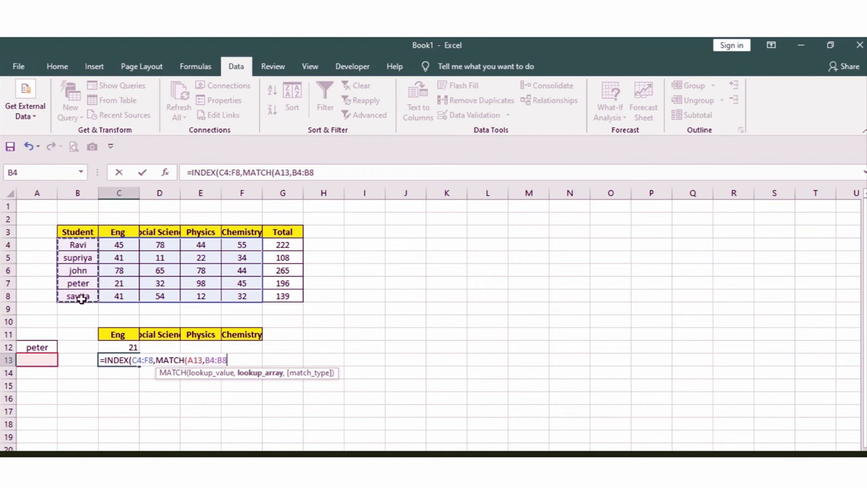
{"action": "type", "text": ","}
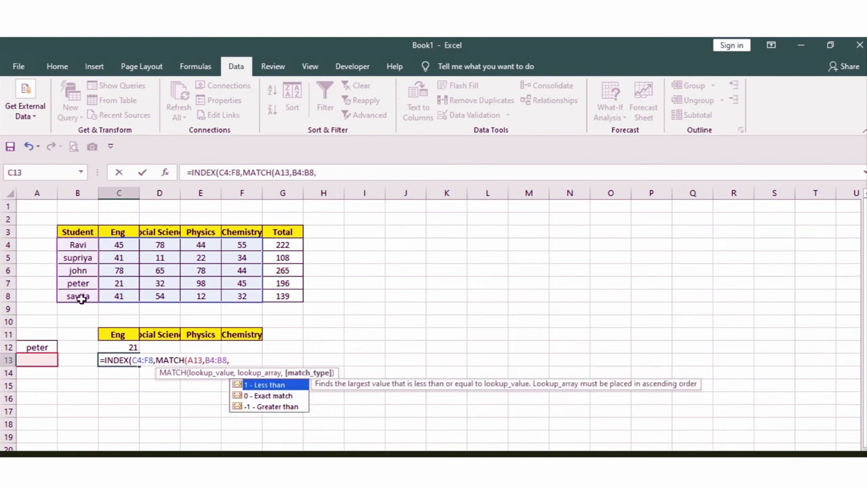
{"action": "type", "text": "0)"}
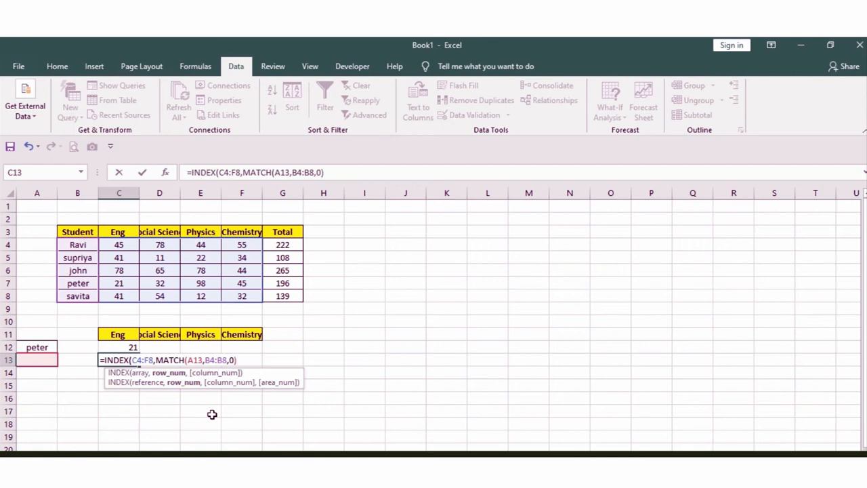
Step: Finish it with MATCH(C11,C3:F3,0) for the subject column, currently returning #N/A
{"action": "type", "text": ",matc"}
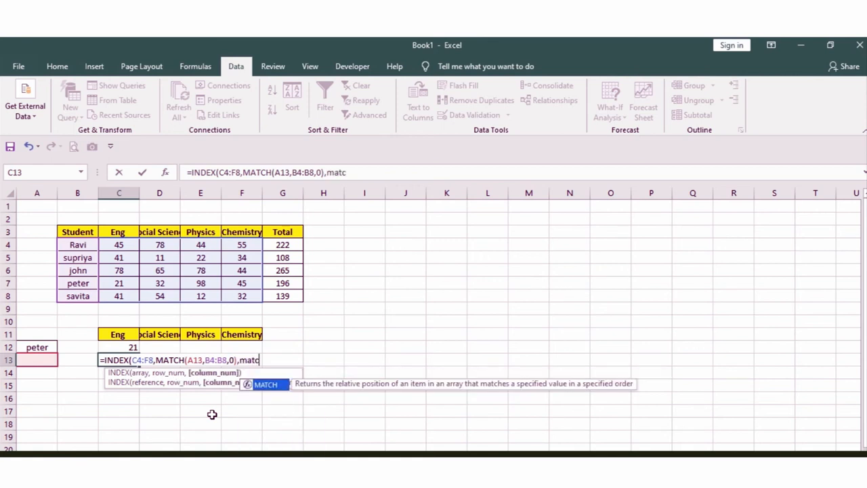
{"action": "mouse_move", "coordinate": [257, 394]}
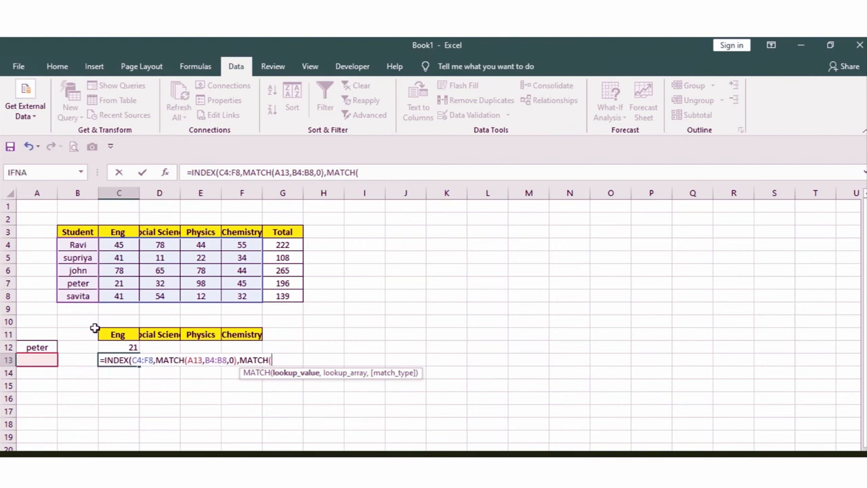
{"action": "mouse_move", "coordinate": [89, 245]}
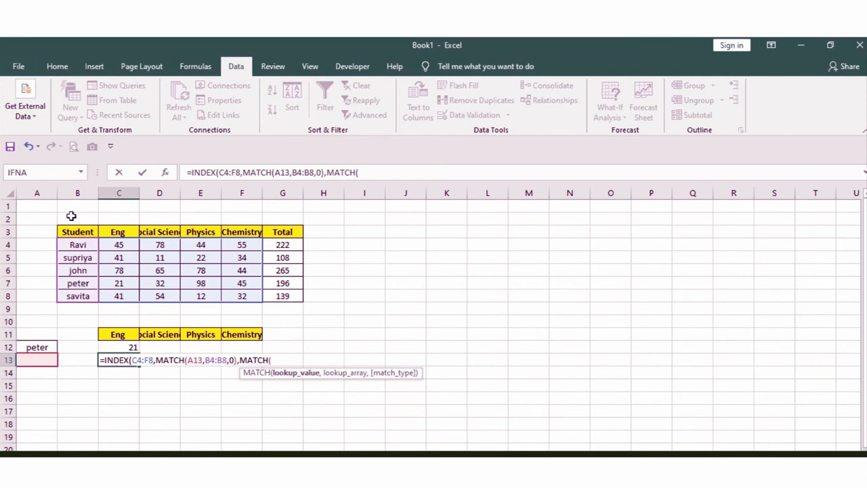
{"action": "mouse_move", "coordinate": [100, 246]}
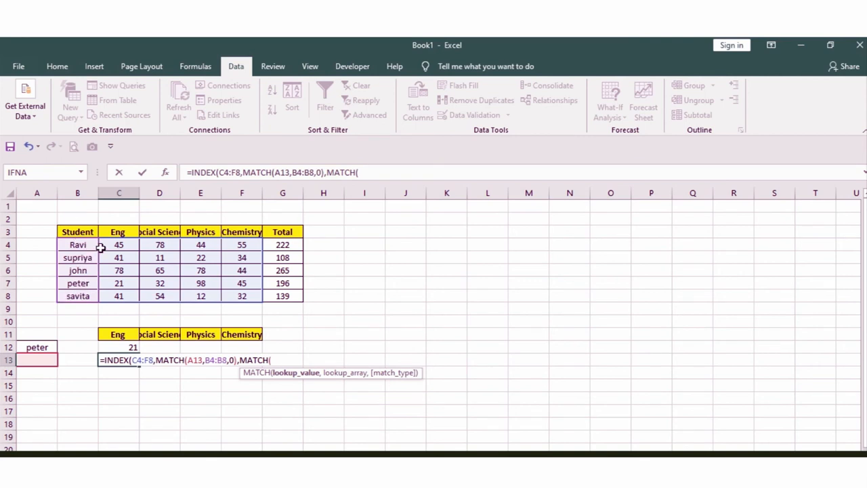
{"action": "mouse_move", "coordinate": [253, 233]}
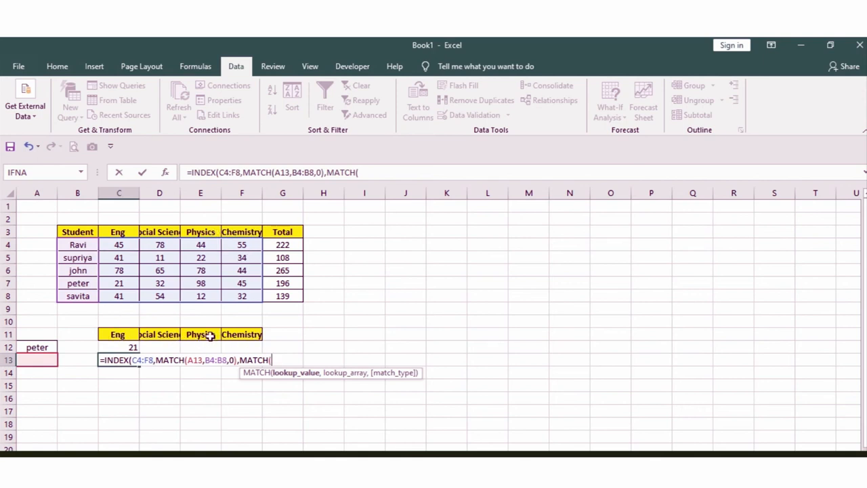
{"action": "mouse_move", "coordinate": [184, 384]}
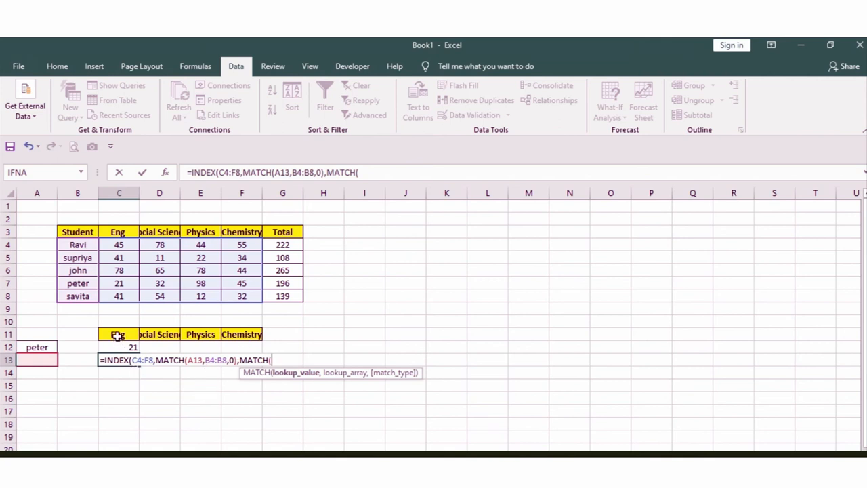
{"action": "left_click", "coordinate": [118, 334]}
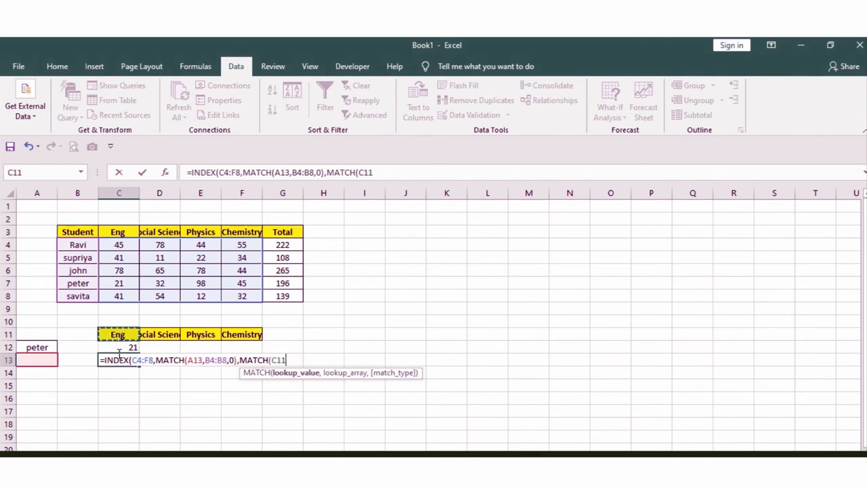
{"action": "type", "text": ","}
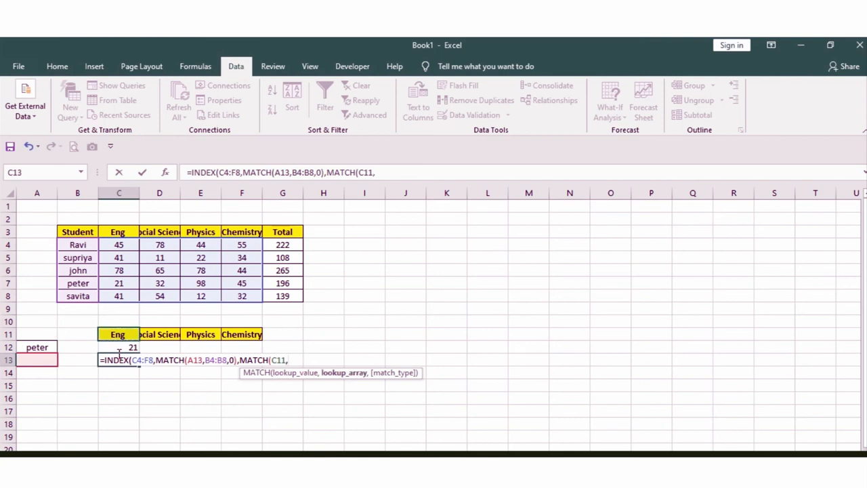
{"action": "left_click", "coordinate": [119, 232]}
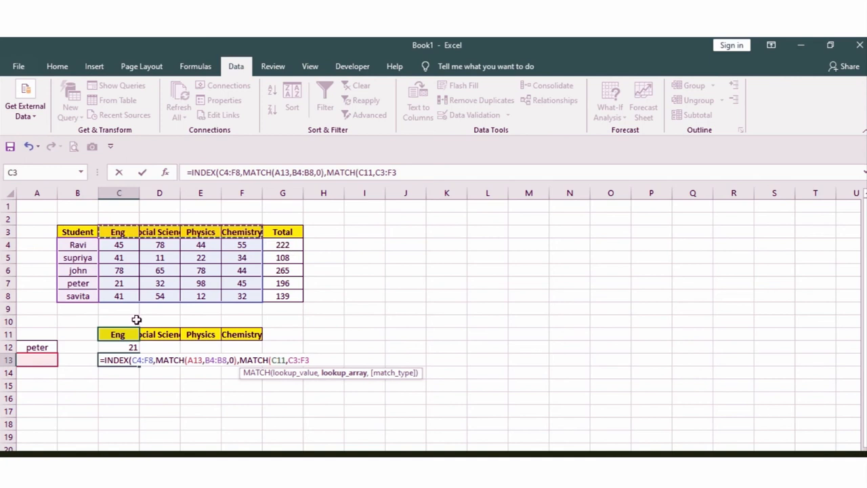
{"action": "mouse_move", "coordinate": [134, 329]}
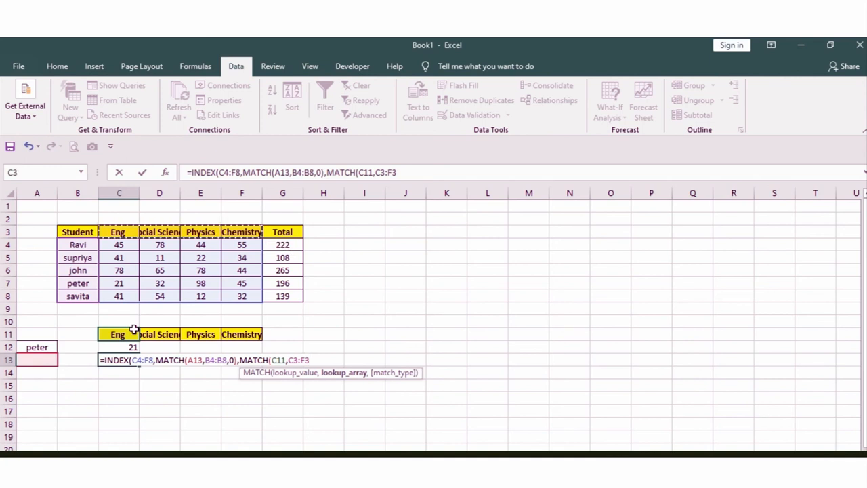
{"action": "type", "text": ",0"}
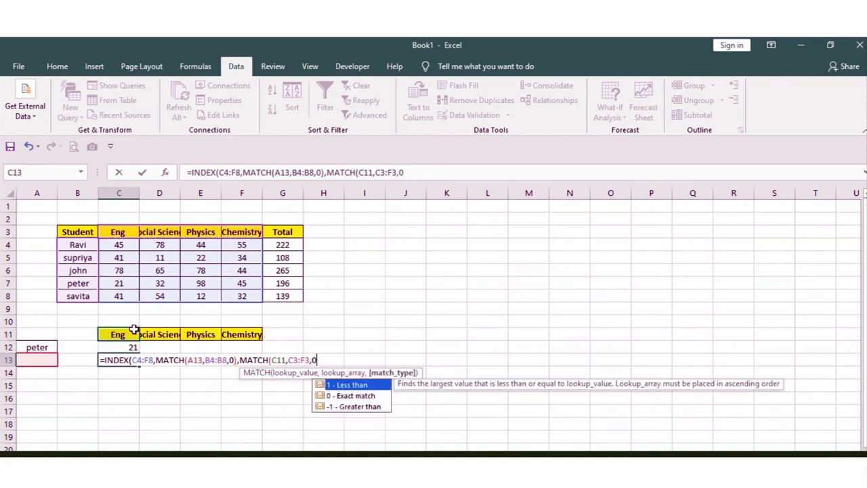
{"action": "type", "text": ")"}
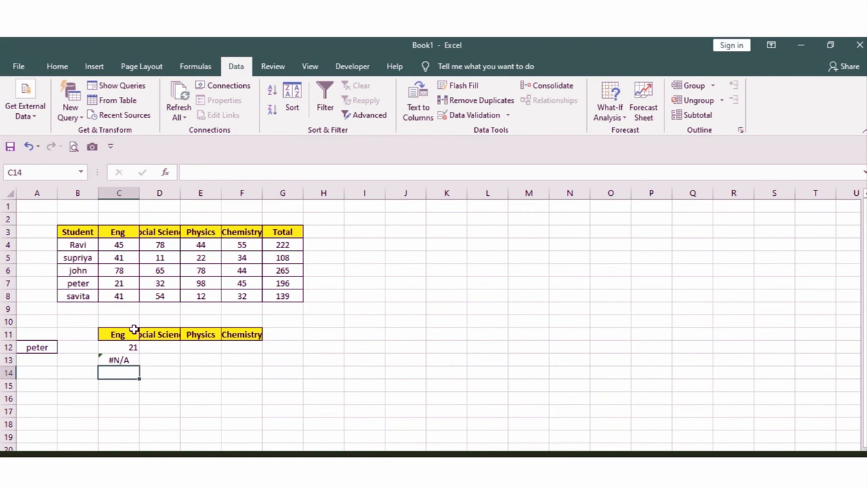
{"action": "mouse_move", "coordinate": [43, 366]}
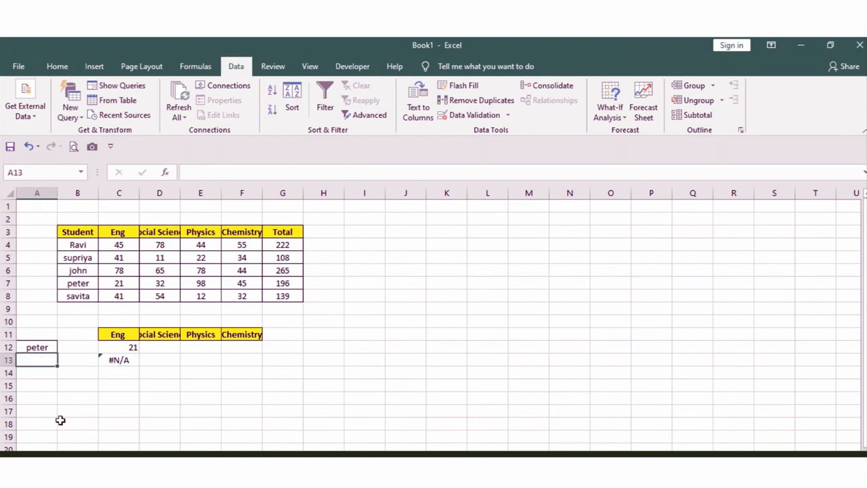
Step: Enter savita in A13 so the lookup returns her Eng score of 41
{"action": "type", "text": "s"}
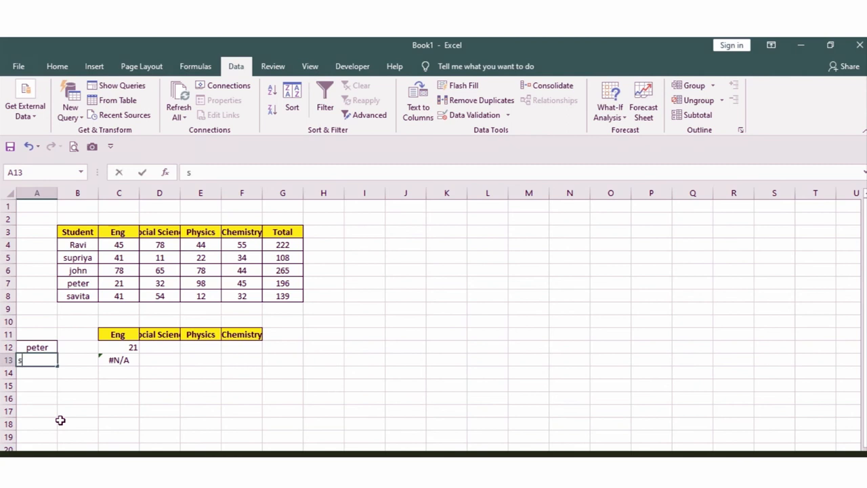
{"action": "type", "text": "avita"}
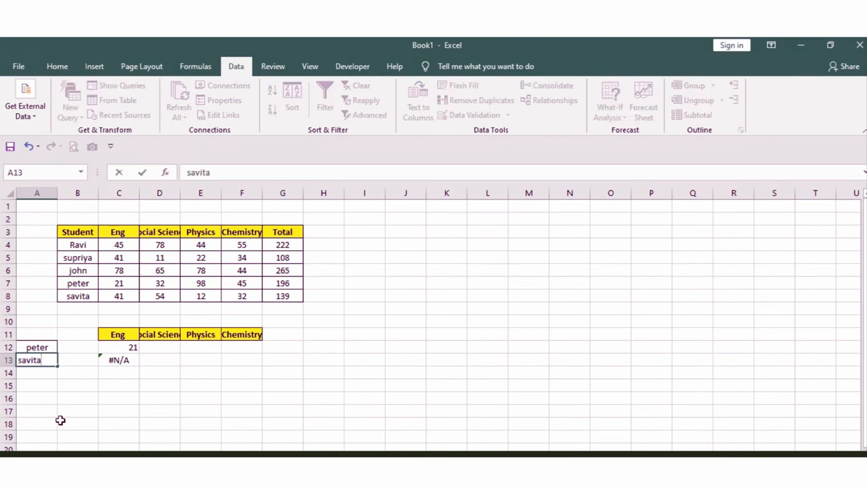
{"action": "key", "text": "Enter"}
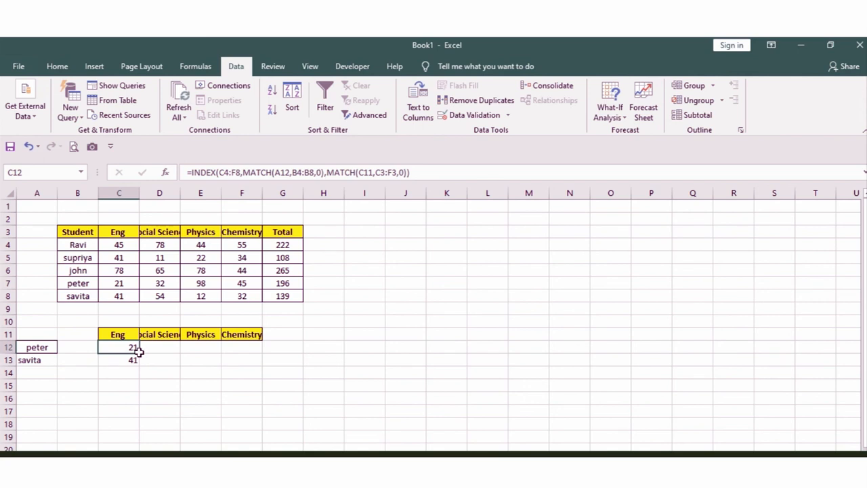
Step: Check the C13 lookup formula, then replace peter with john in A12
{"action": "left_click_drag", "start_coordinate": [118, 347], "coordinate": [241, 372]}
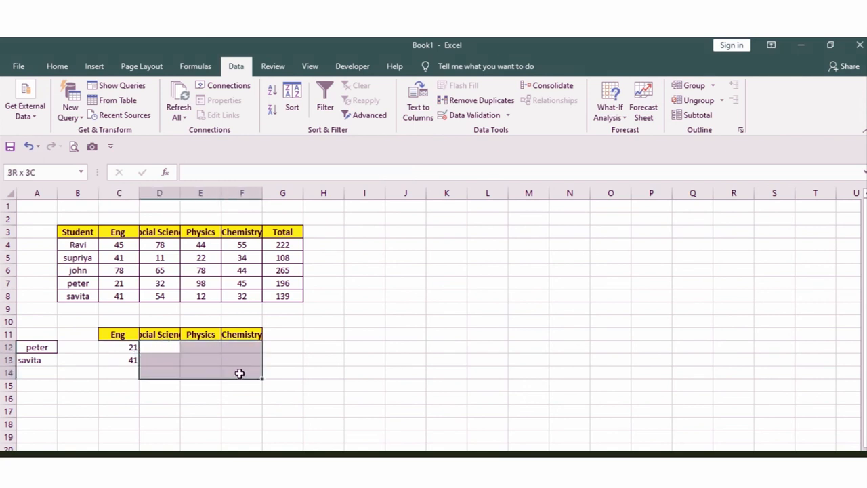
{"action": "left_click", "coordinate": [119, 360]}
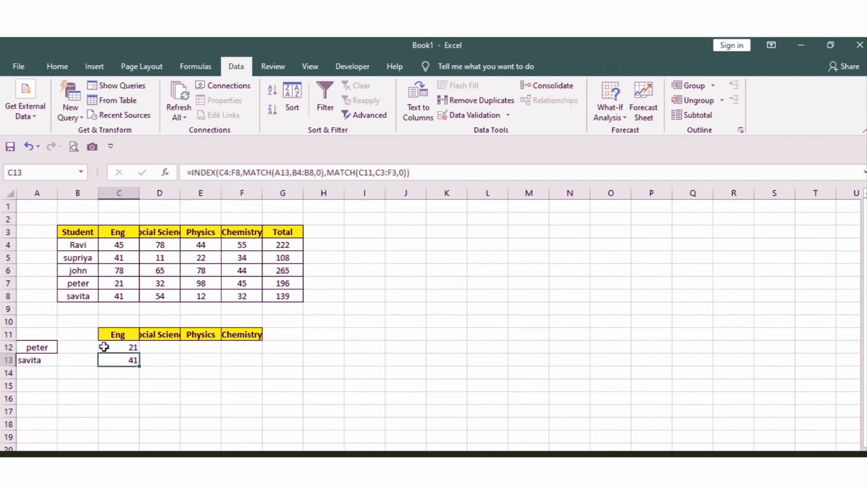
{"action": "left_click", "coordinate": [37, 346]}
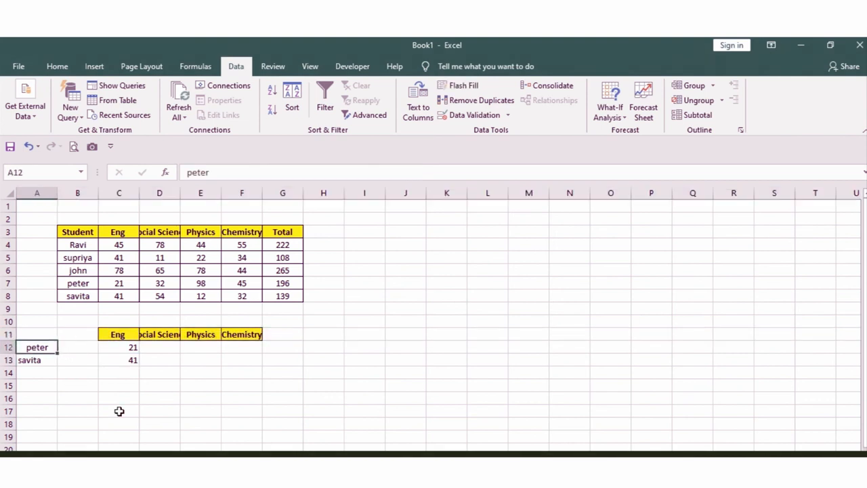
{"action": "type", "text": "john"}
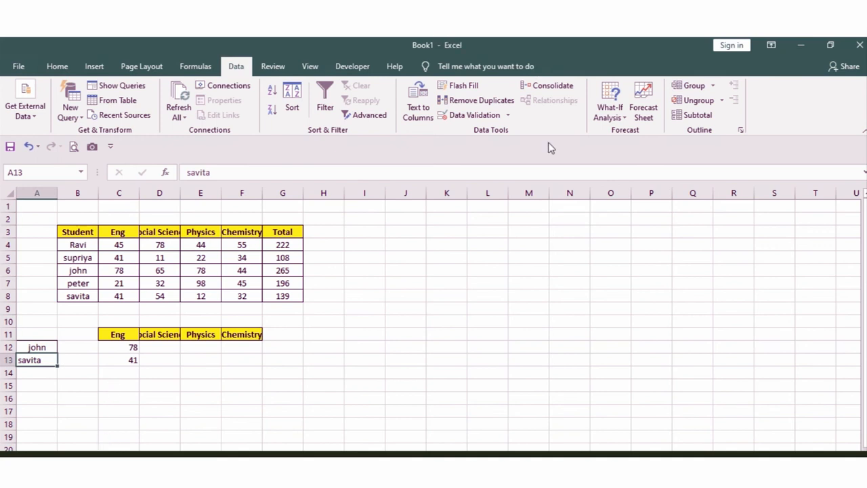
Step: Dismiss the multiple-selections warning and select the empty area for the K10:K13 name list
{"action": "left_click", "coordinate": [405, 270]}
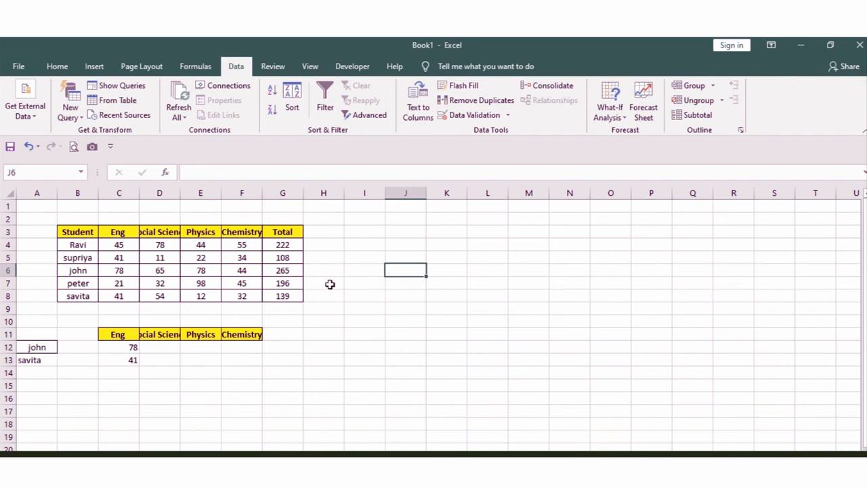
{"action": "mouse_move", "coordinate": [418, 279]}
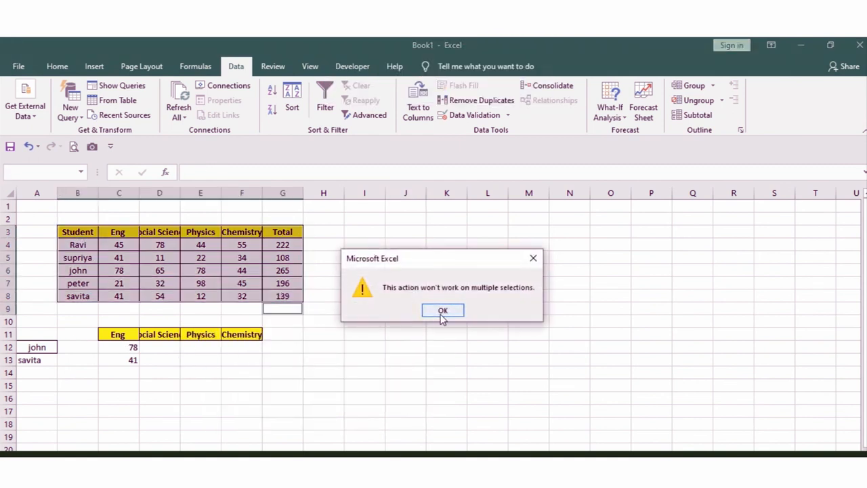
{"action": "left_click", "coordinate": [442, 309]}
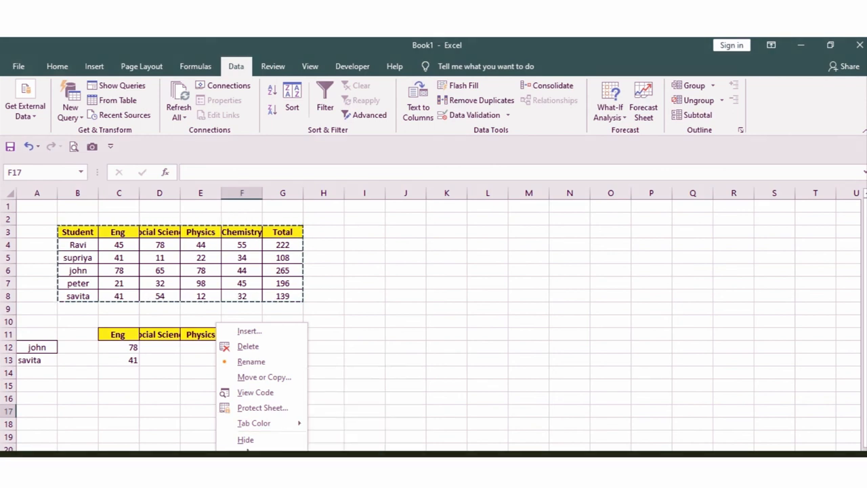
{"action": "left_click", "coordinate": [364, 269]}
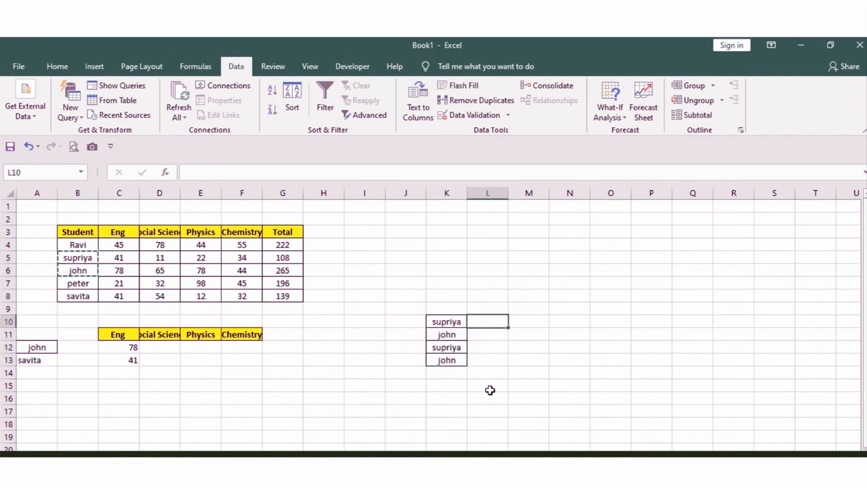
Step: Fill L10:L13 with =VLOOKUP(K10,B:E,4,0), returning Physics scores 22, 78, 22, 78
{"action": "type", "text": "=v"}
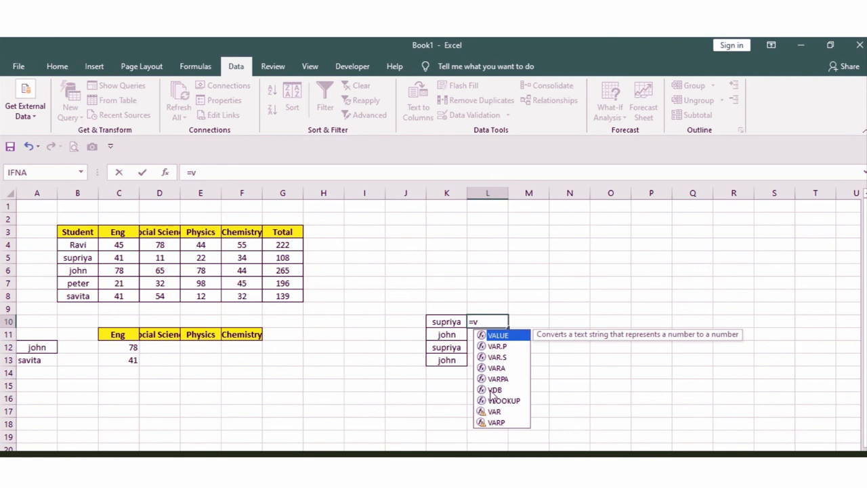
{"action": "mouse_move", "coordinate": [505, 410]}
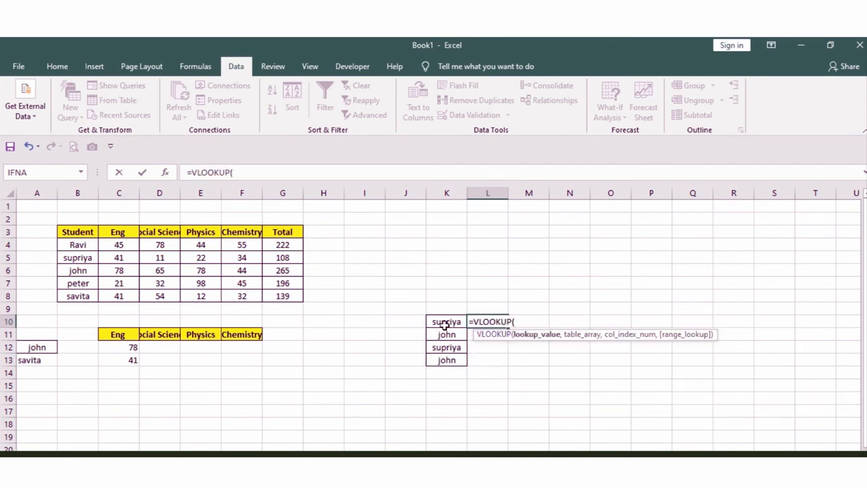
{"action": "left_click", "coordinate": [447, 321]}
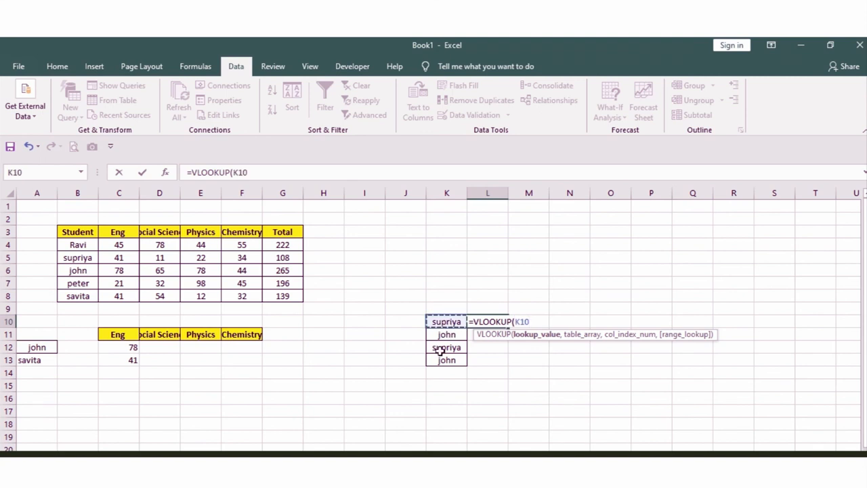
{"action": "type", "text": ",B:E"}
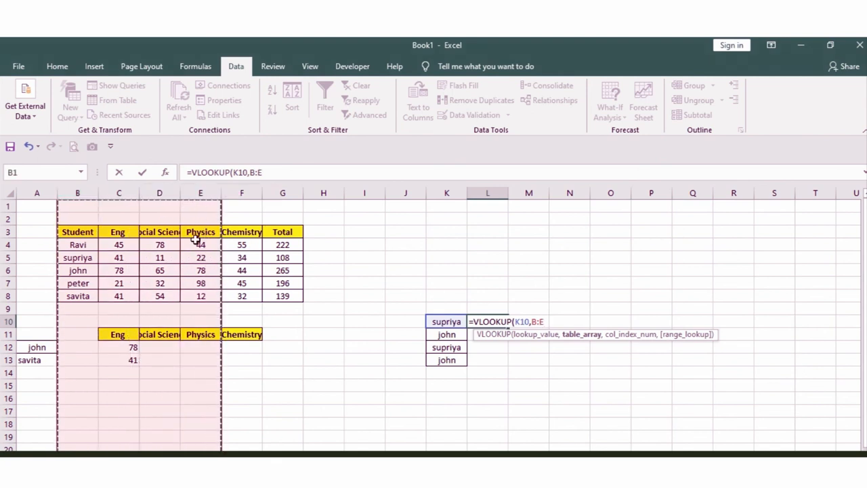
{"action": "mouse_move", "coordinate": [181, 262]}
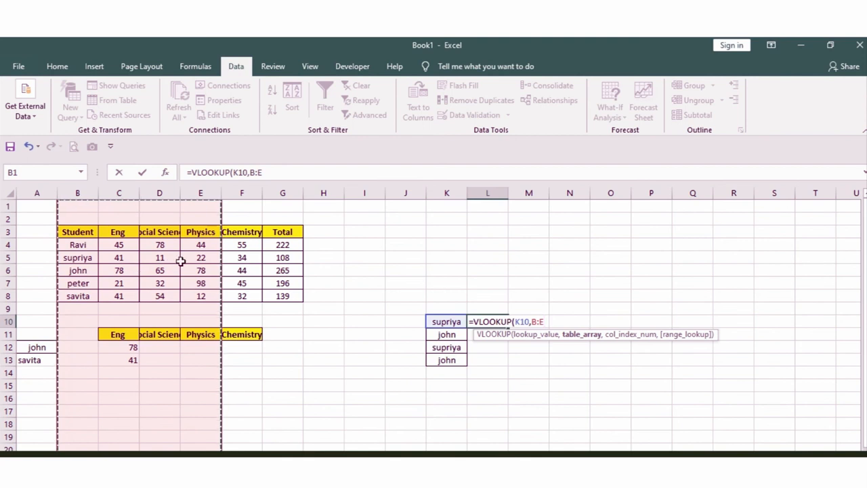
{"action": "type", "text": ","}
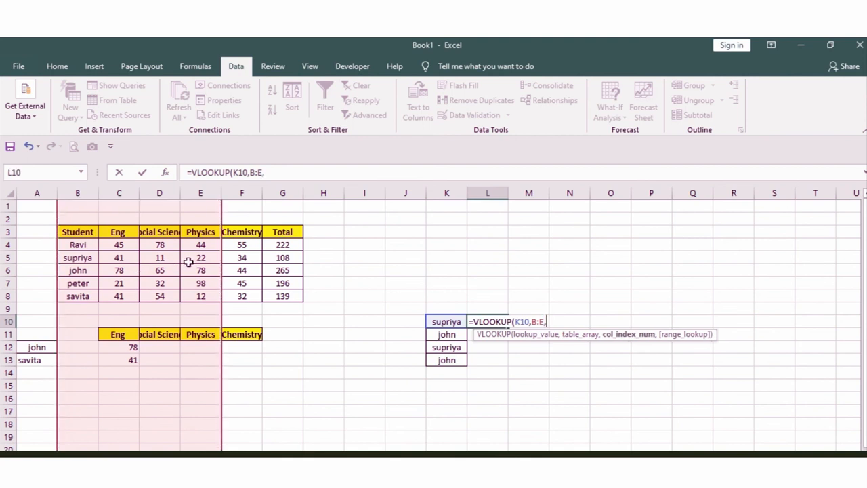
{"action": "type", "text": "4,"}
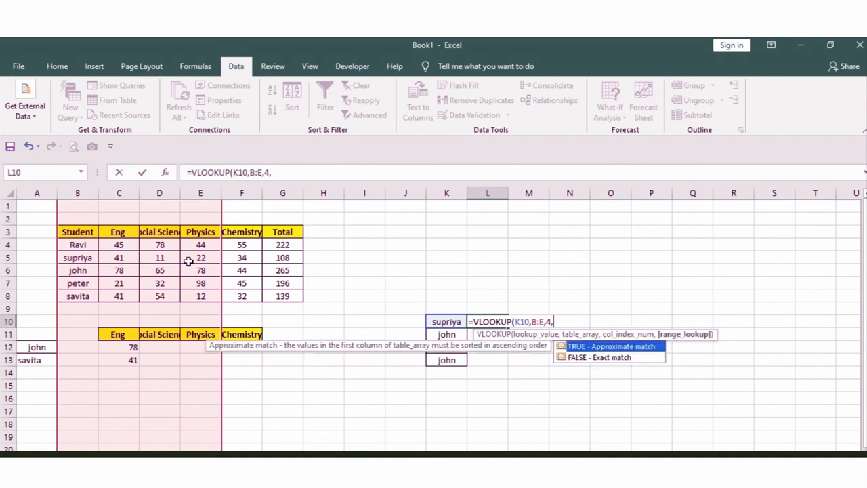
{"action": "type", "text": "0"}
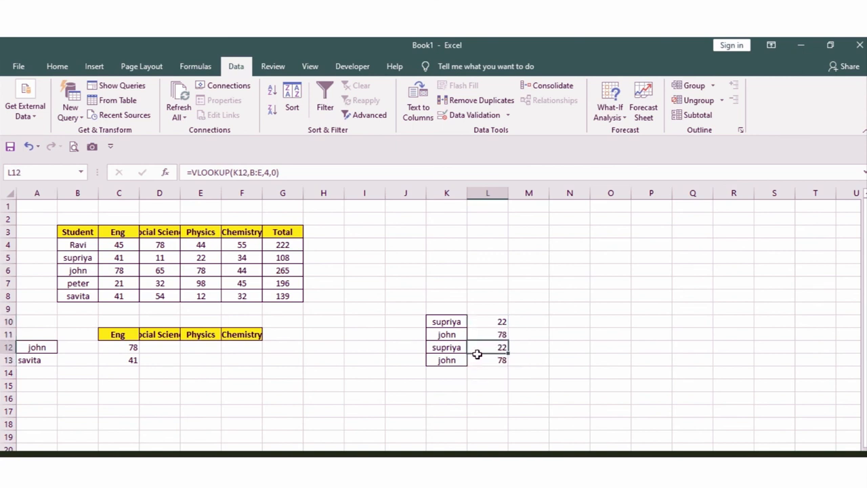
{"action": "left_click", "coordinate": [487, 334]}
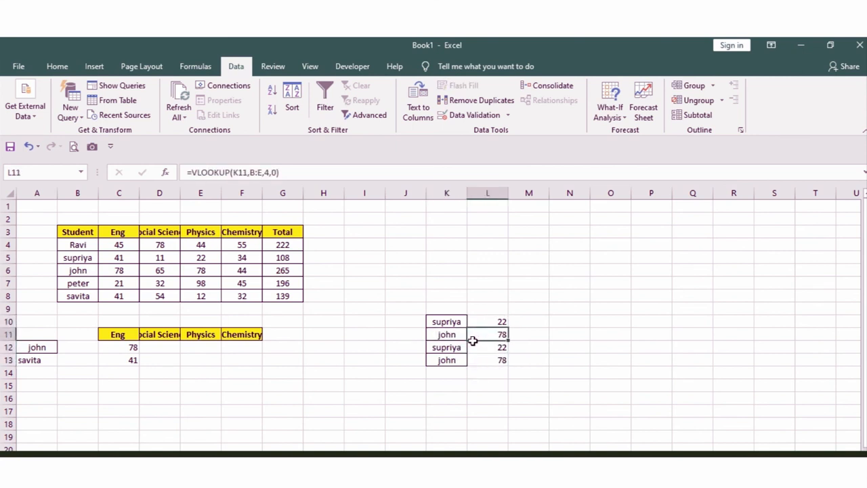